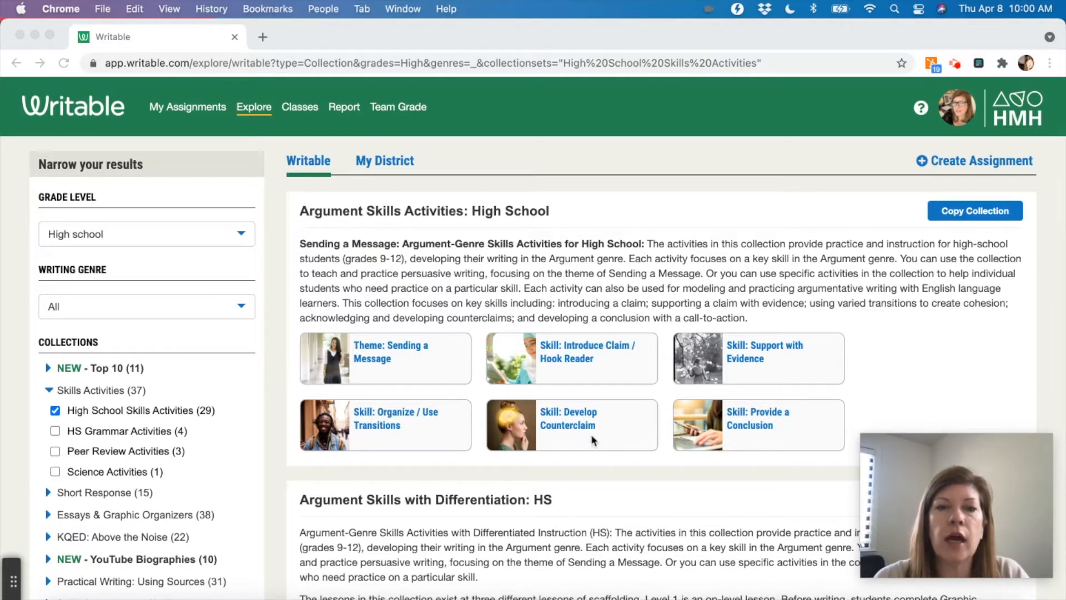
- Find the Develop Counterclaim - with Differentiation card, copy it, and open its Manage page
scroll(down, 3)
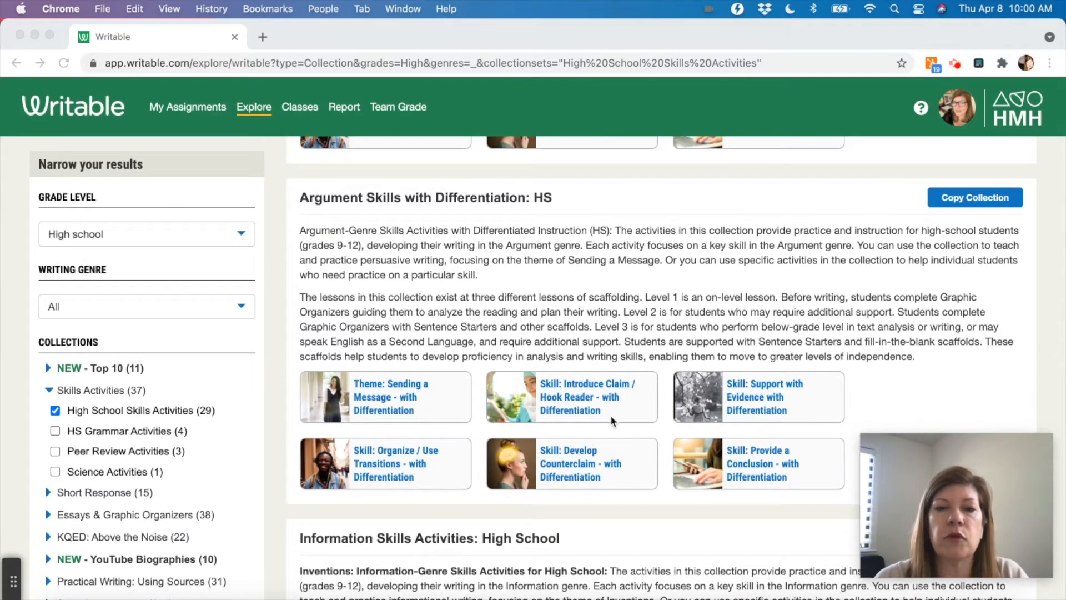
mouse_move(625, 405)
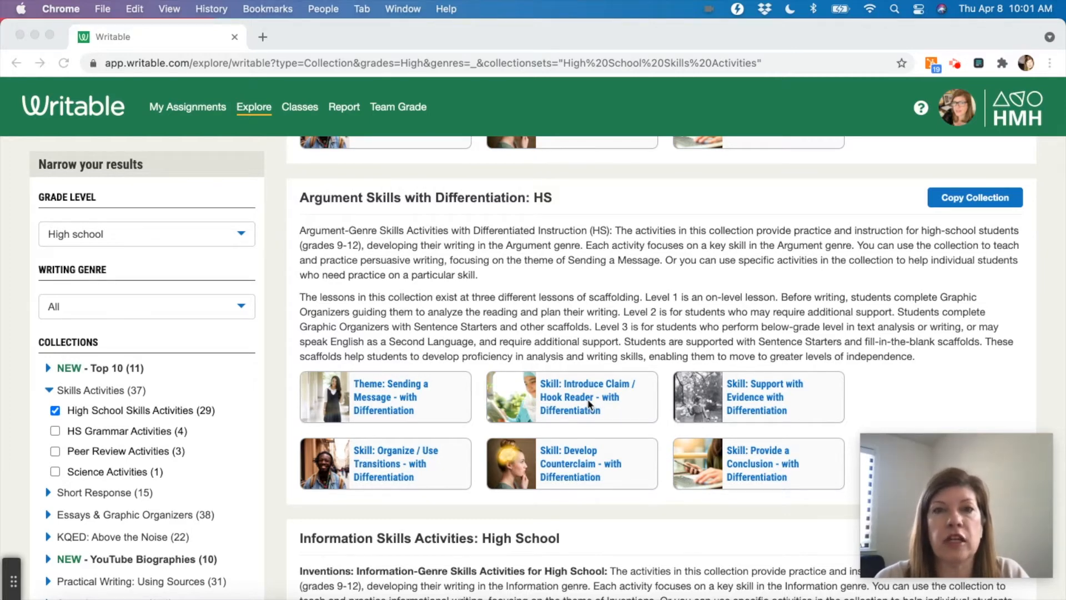
mouse_move(591, 488)
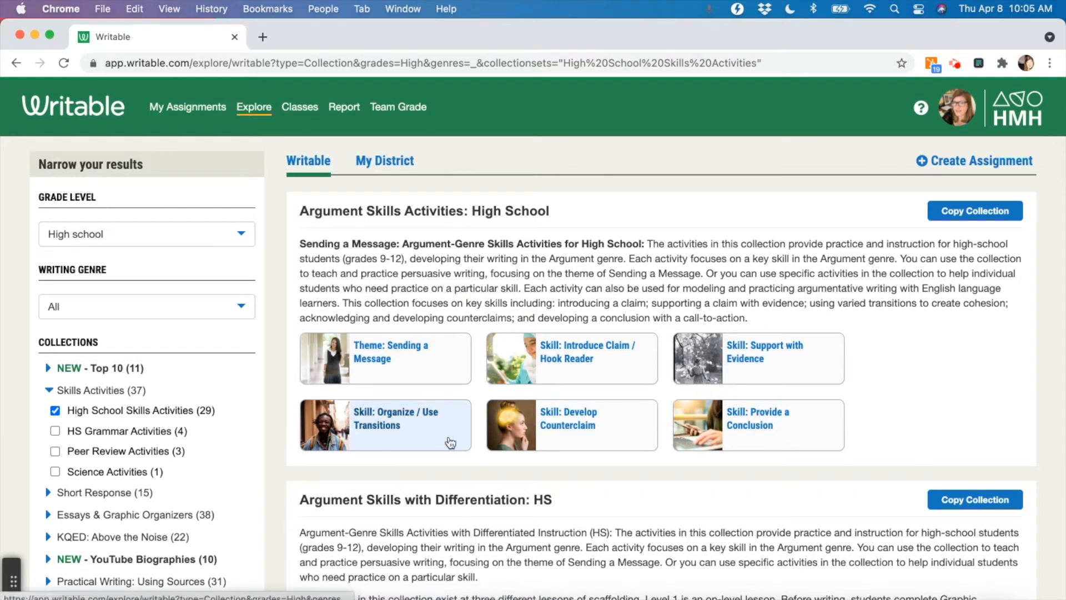
mouse_move(572, 464)
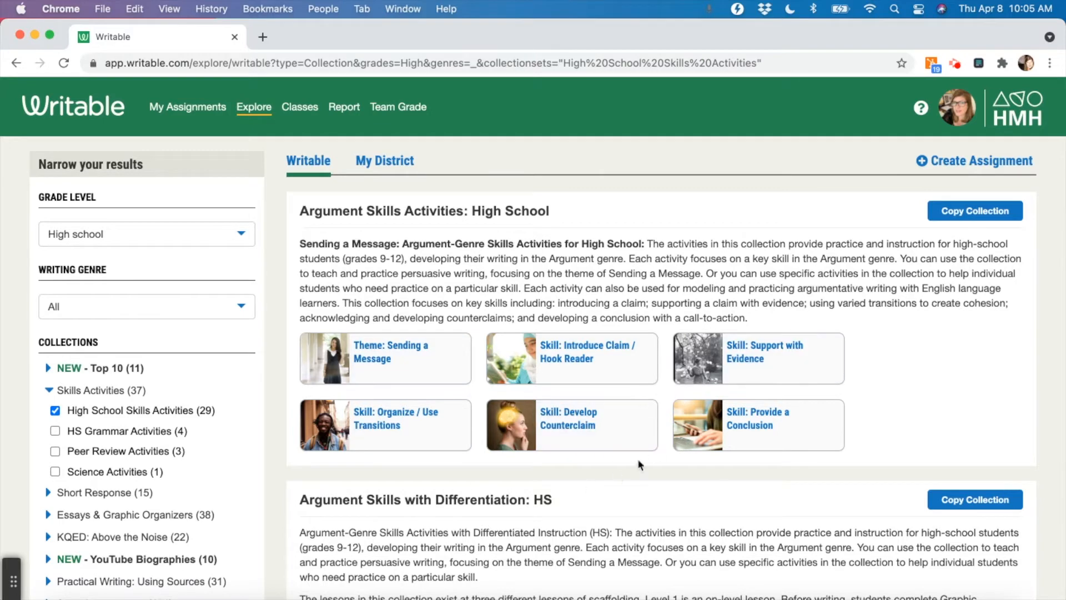
scroll(down, 3)
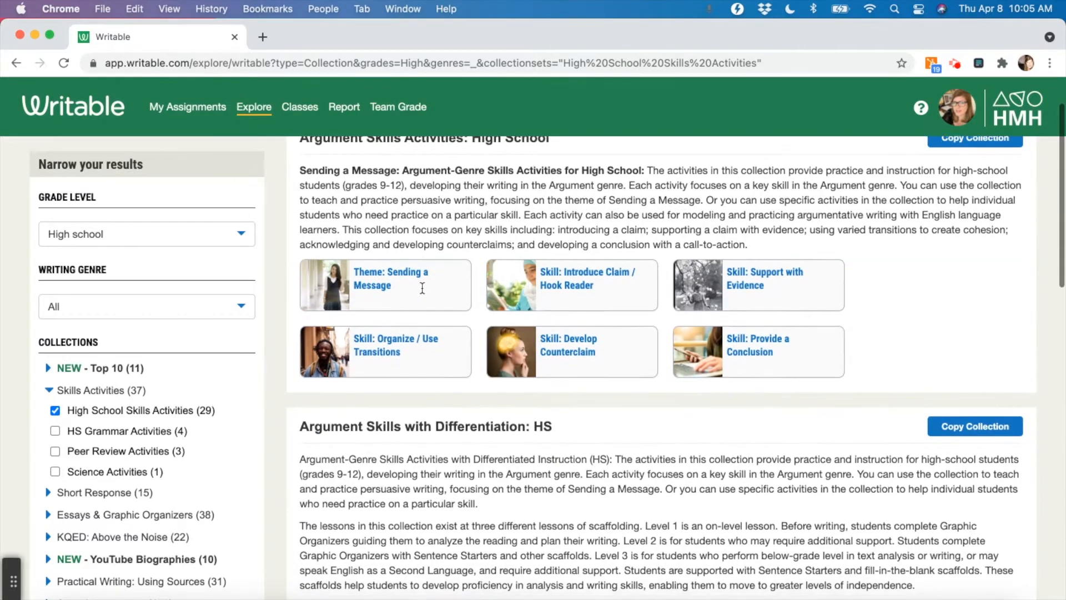
scroll(down, 3)
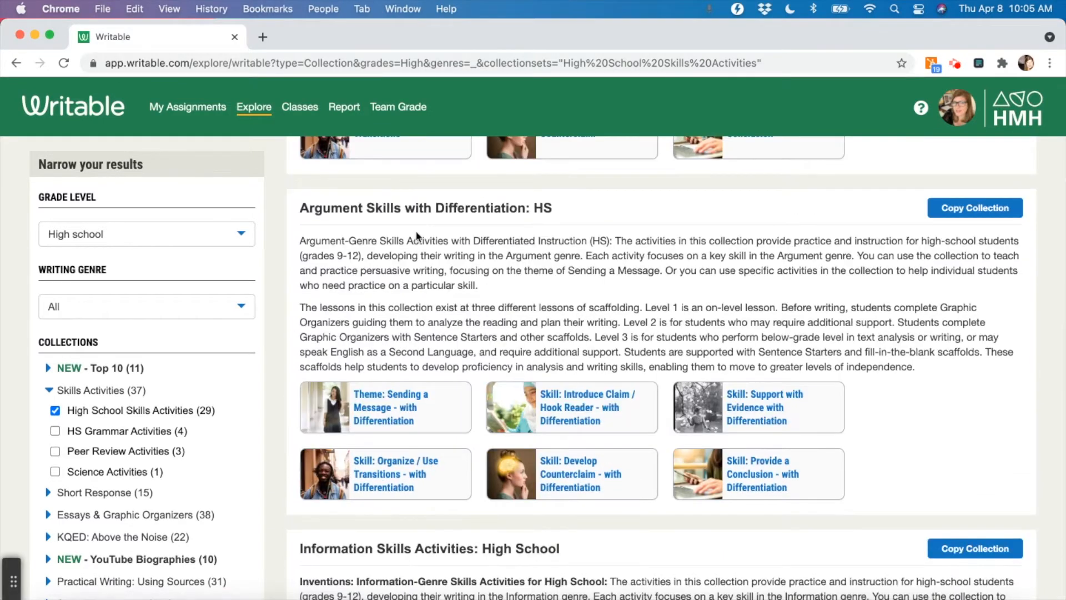
mouse_move(444, 366)
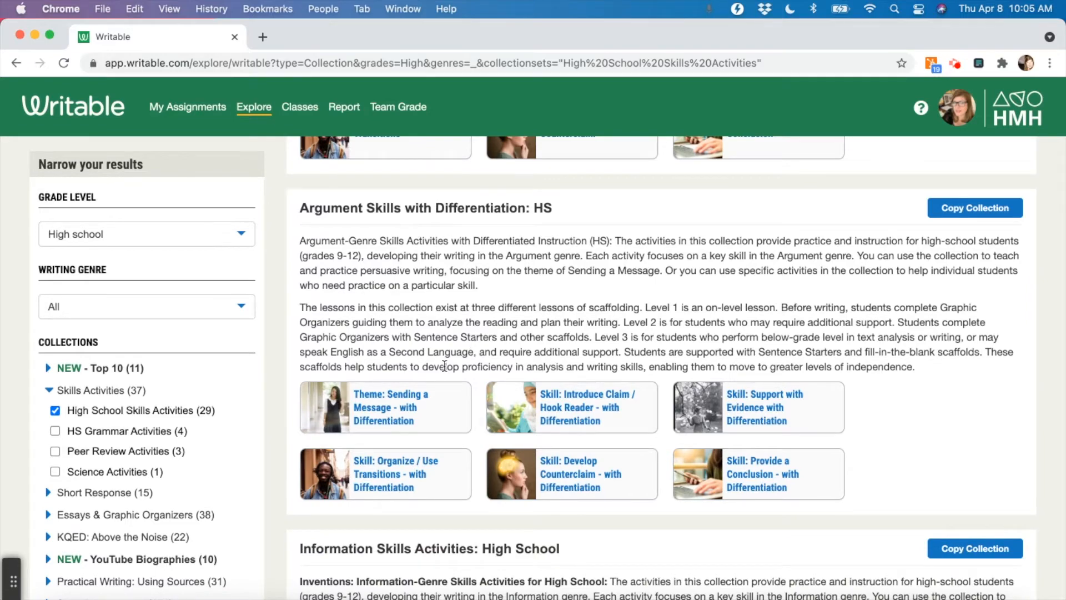
mouse_move(514, 344)
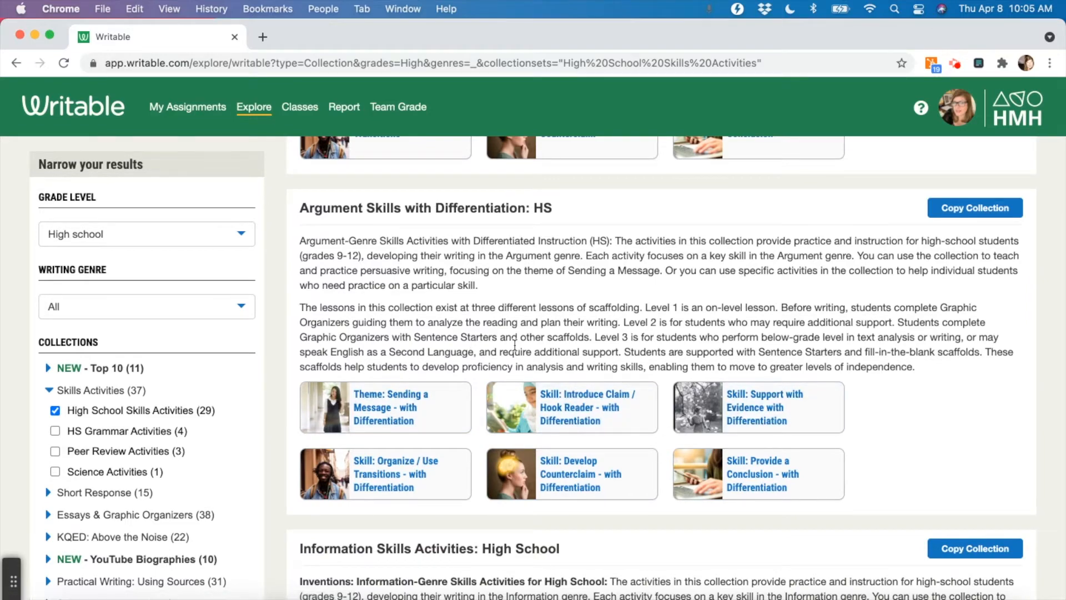
scroll(down, 3)
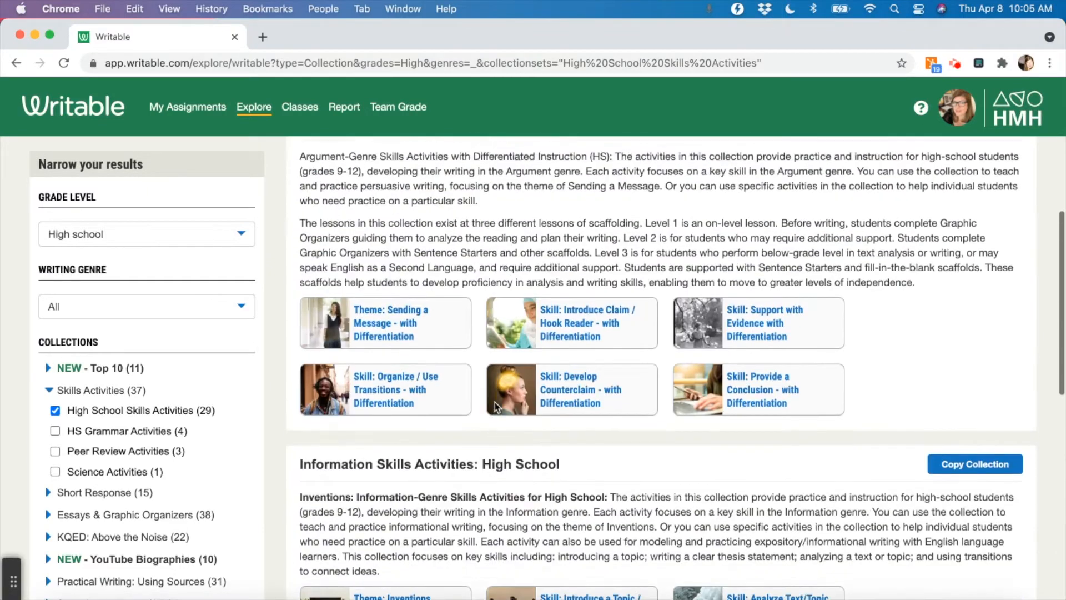
scroll(down, 3)
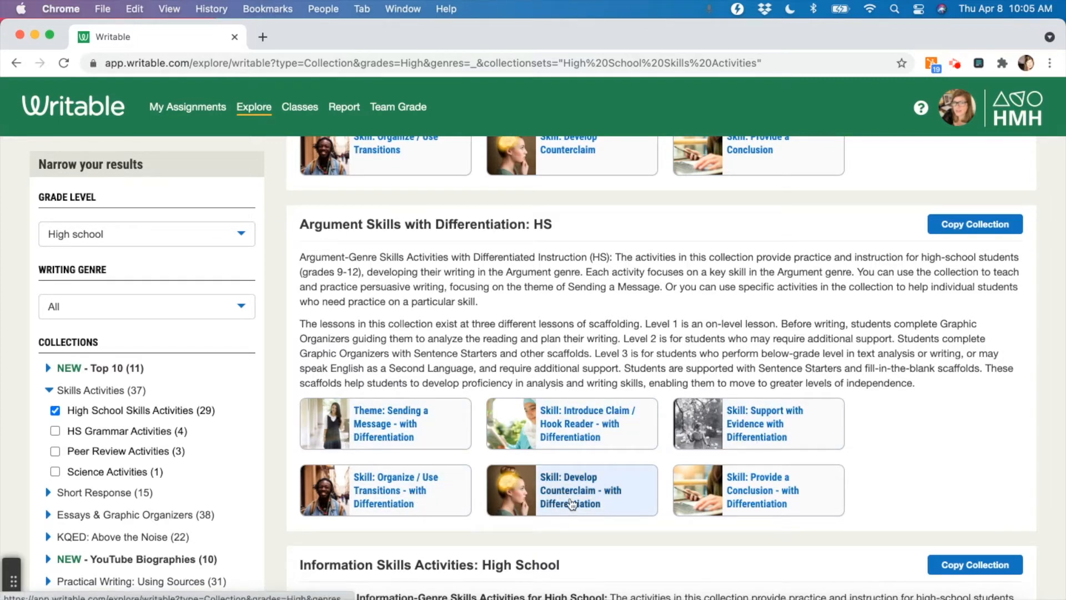
mouse_move(736, 511)
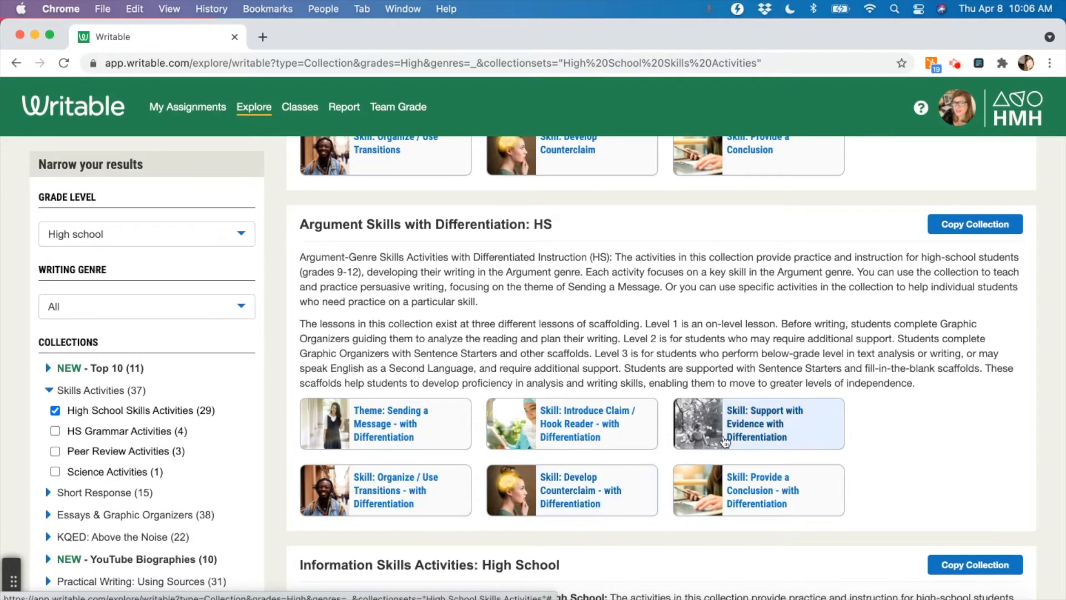
scroll(down, 3)
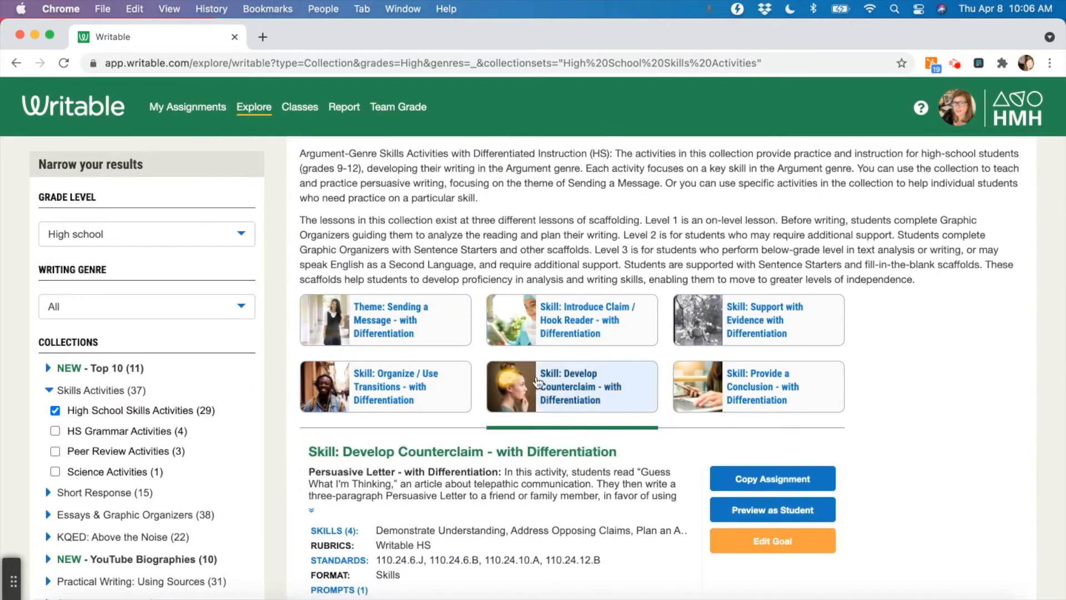
scroll(down, 3)
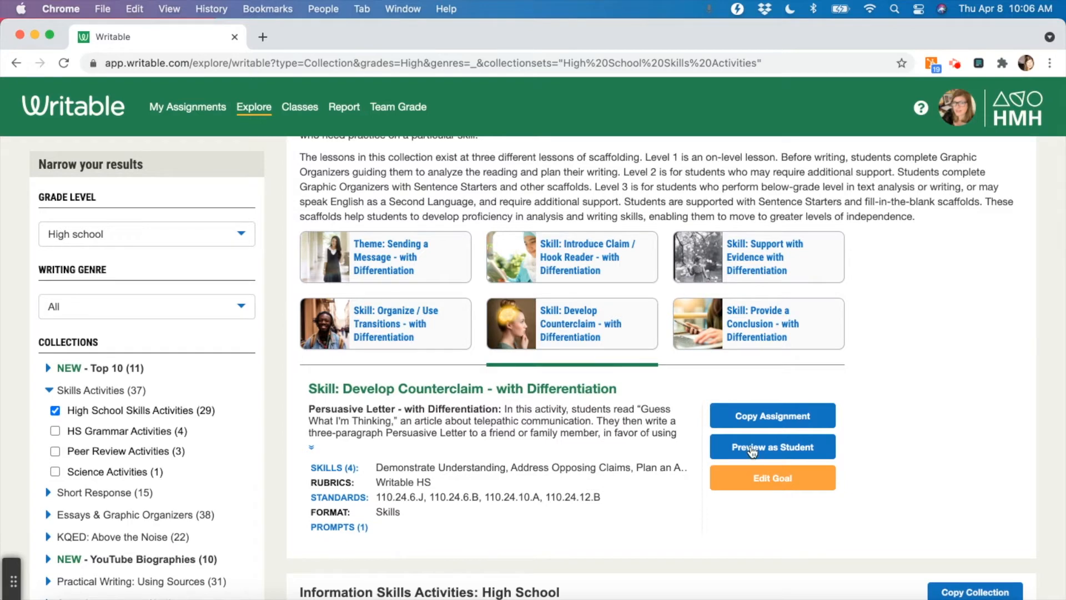
mouse_move(760, 415)
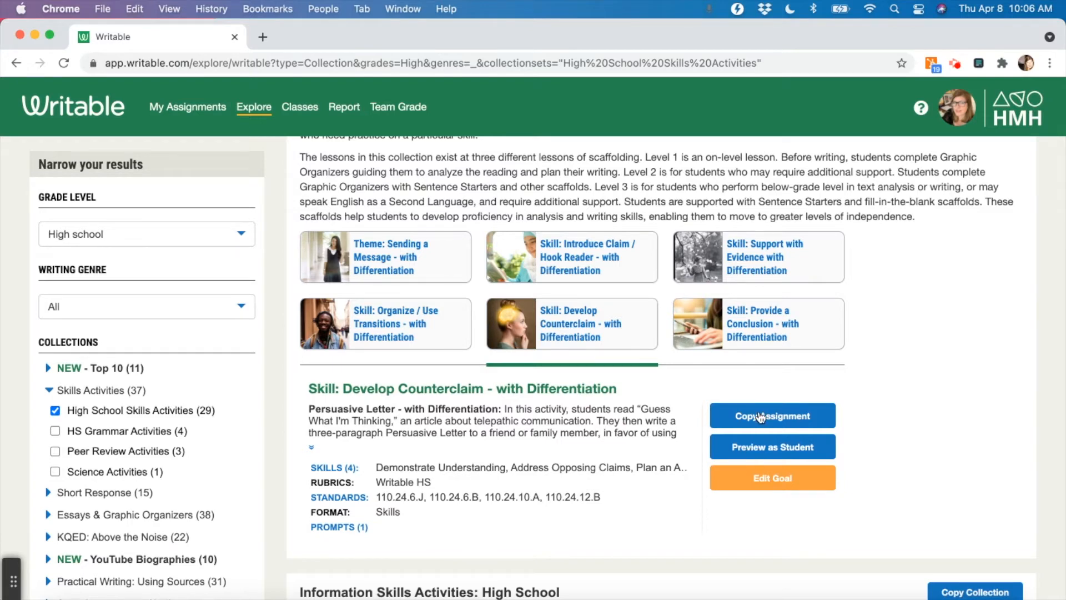
click(771, 415)
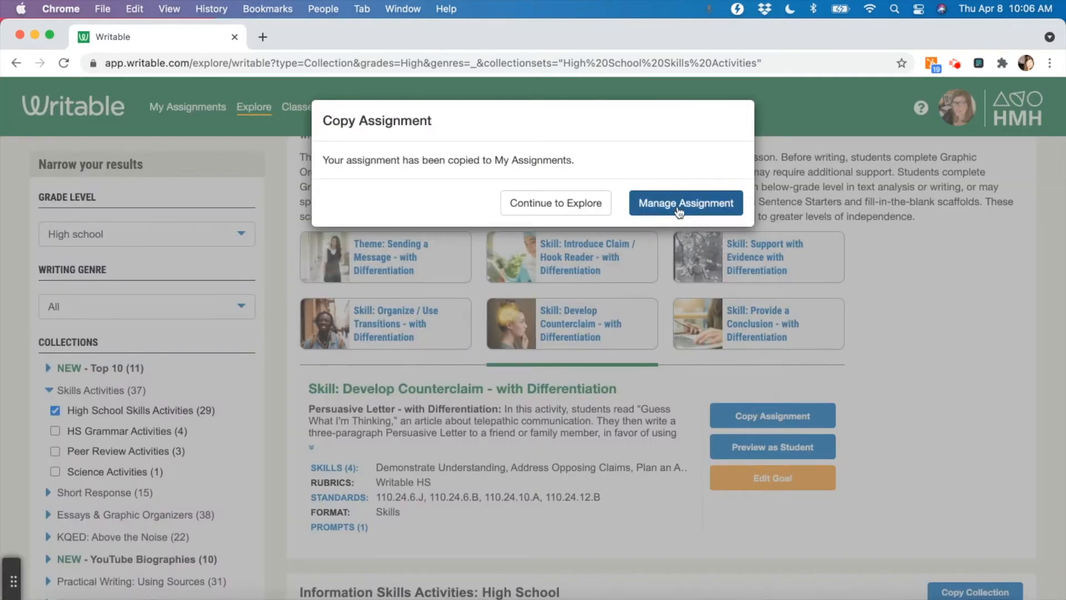
click(685, 203)
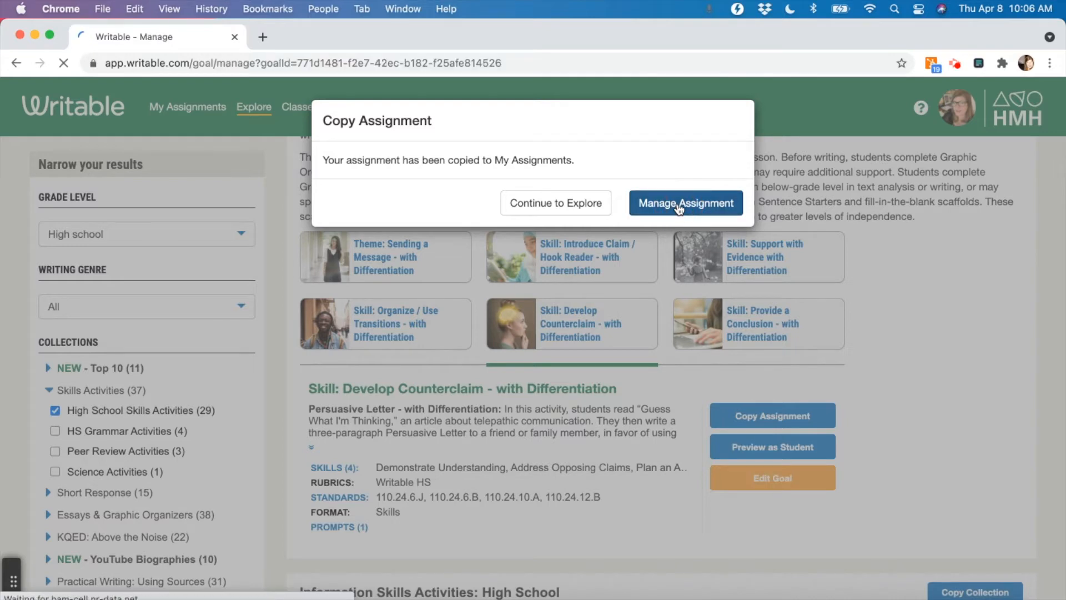
- Return to My Assignments and open Organize / Use Transitions - with Differentiation's Manage page
click(685, 203)
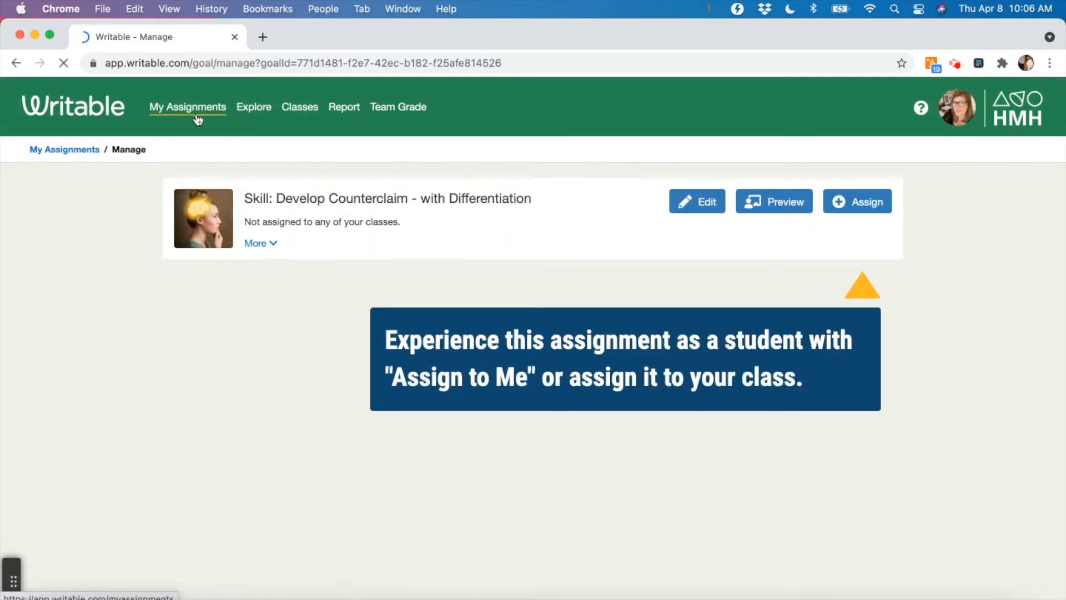
click(187, 106)
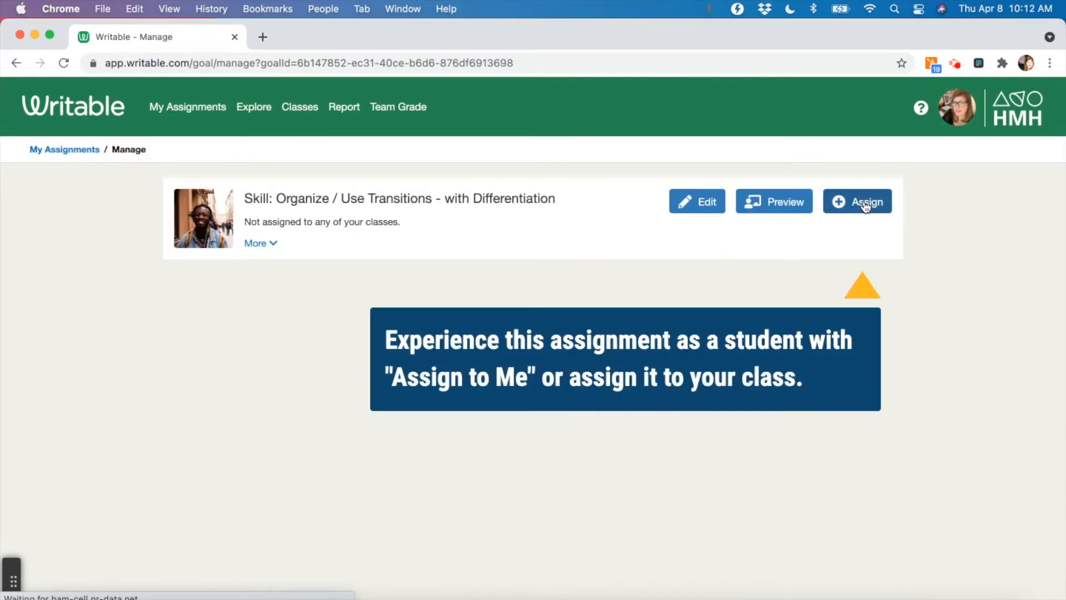
- Assign the transitions activity to the 3A Section 10th class and continue to options
click(857, 201)
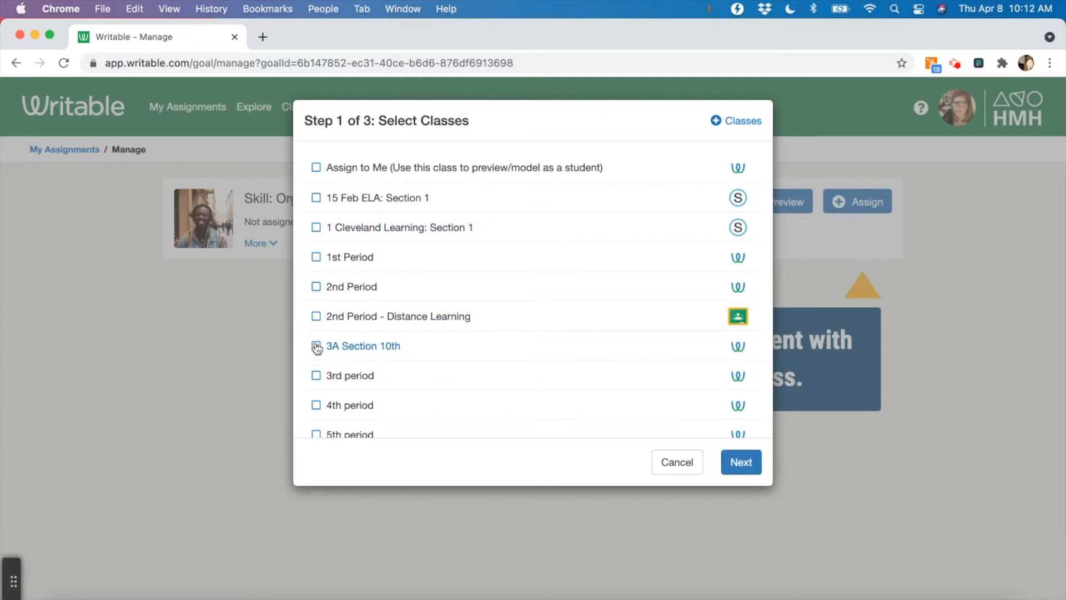
click(316, 345)
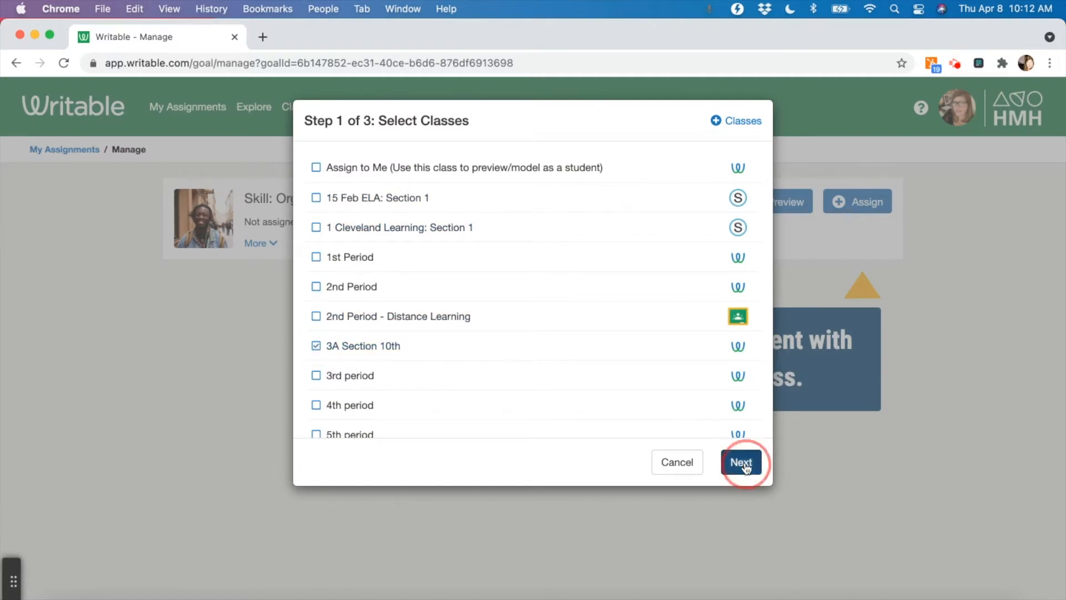
click(741, 462)
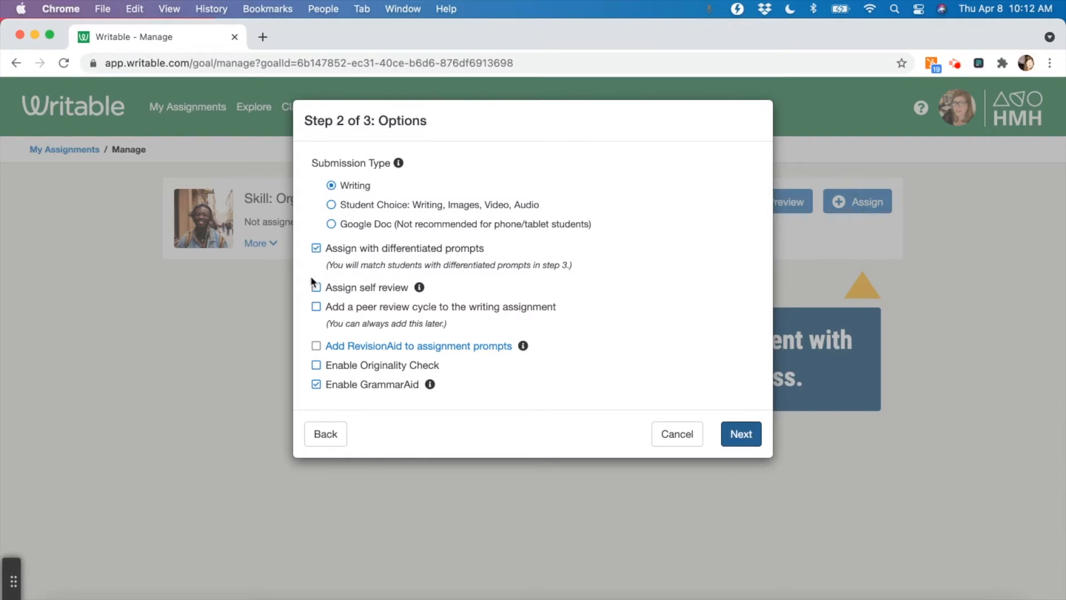
- Keep differentiated prompts and GrammarAid enabled, then continue to student prompt levels
click(316, 287)
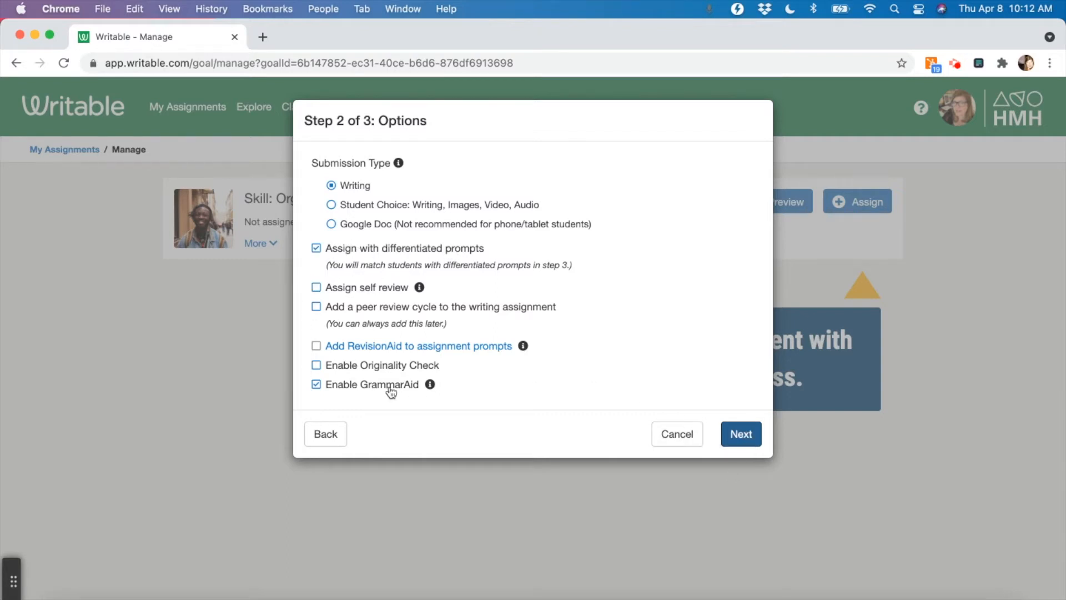
click(740, 434)
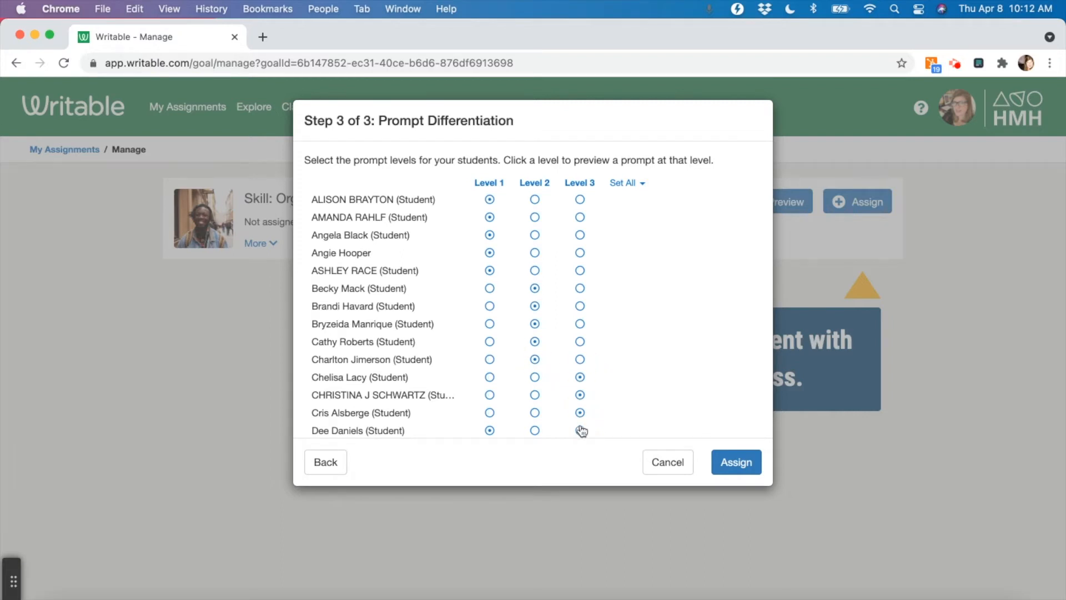
click(579, 430)
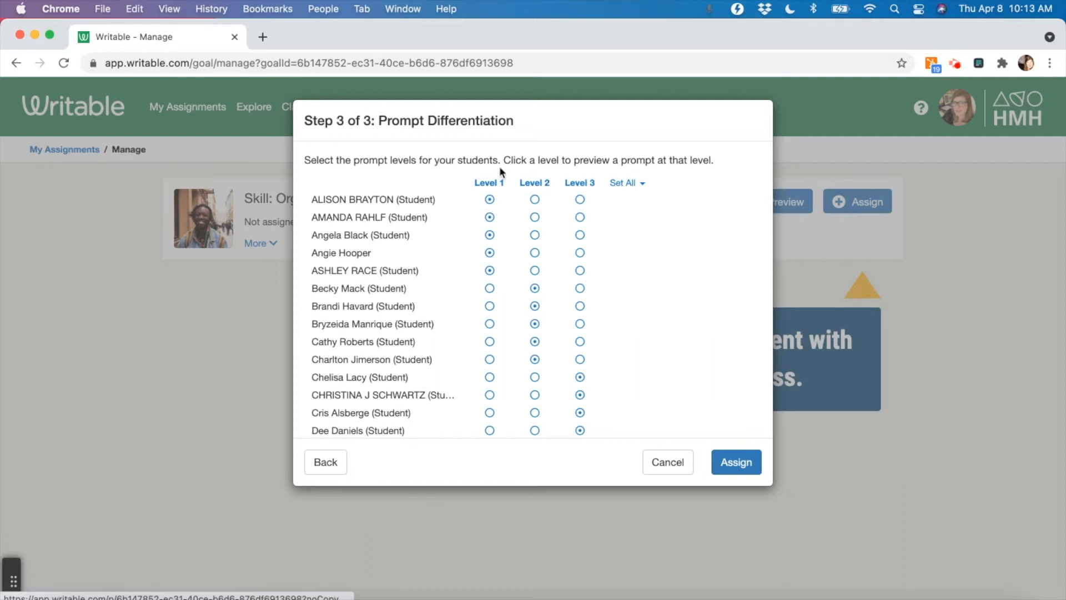
click(488, 182)
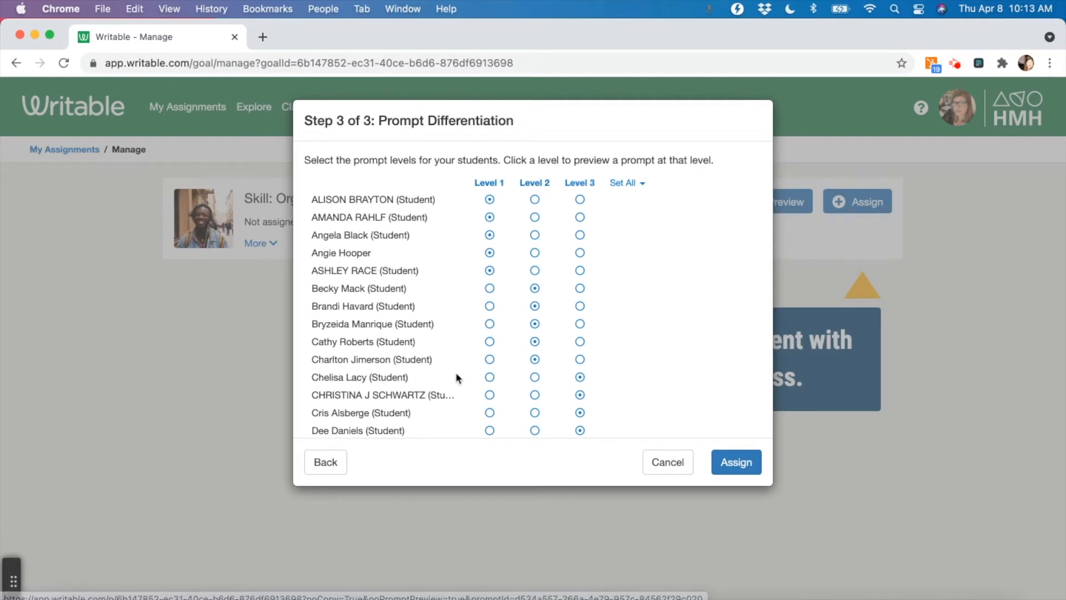
mouse_move(316, 402)
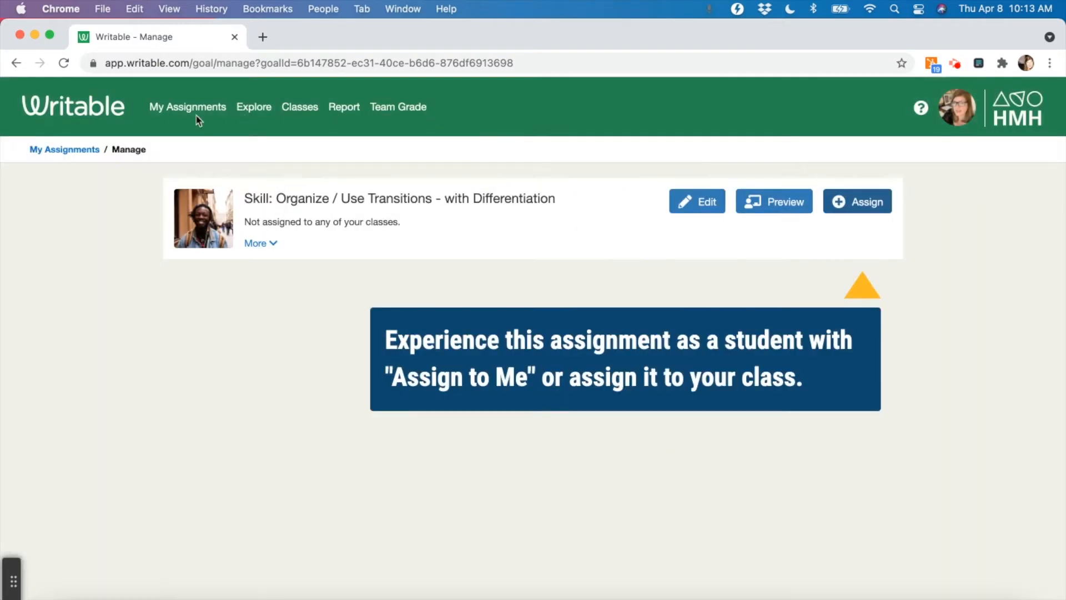
- Preview the assignment with the Level 1 prompt and browse the student sample
click(773, 201)
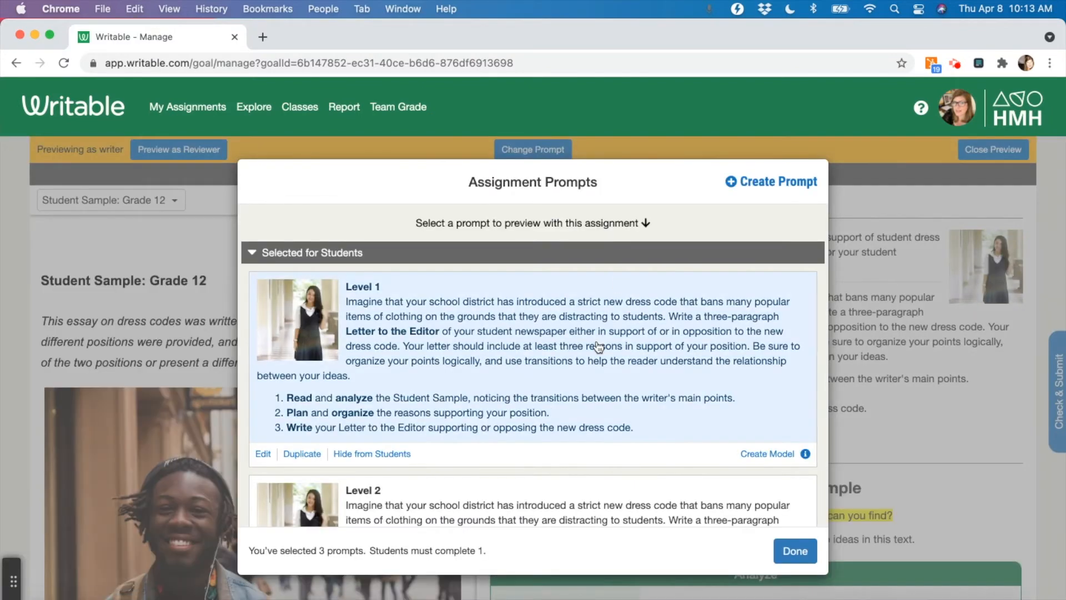
click(794, 551)
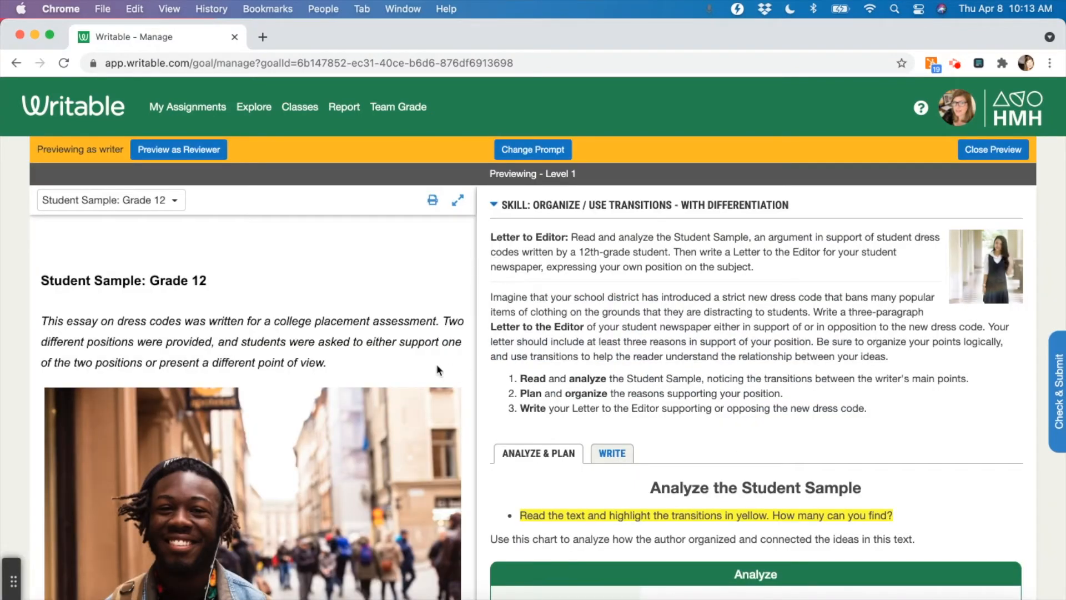
mouse_move(354, 440)
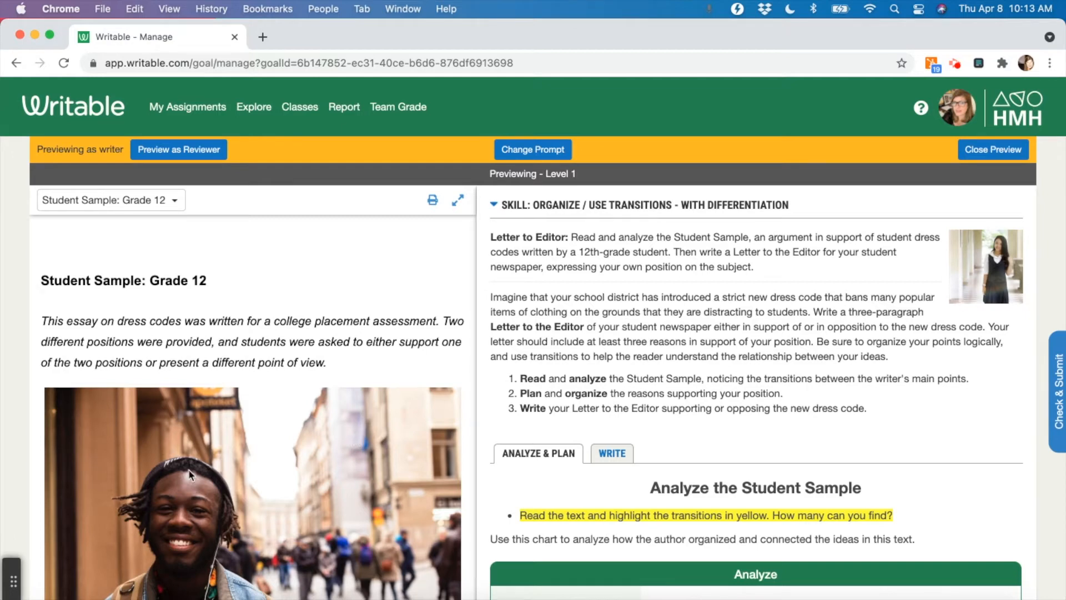
scroll(down, 3)
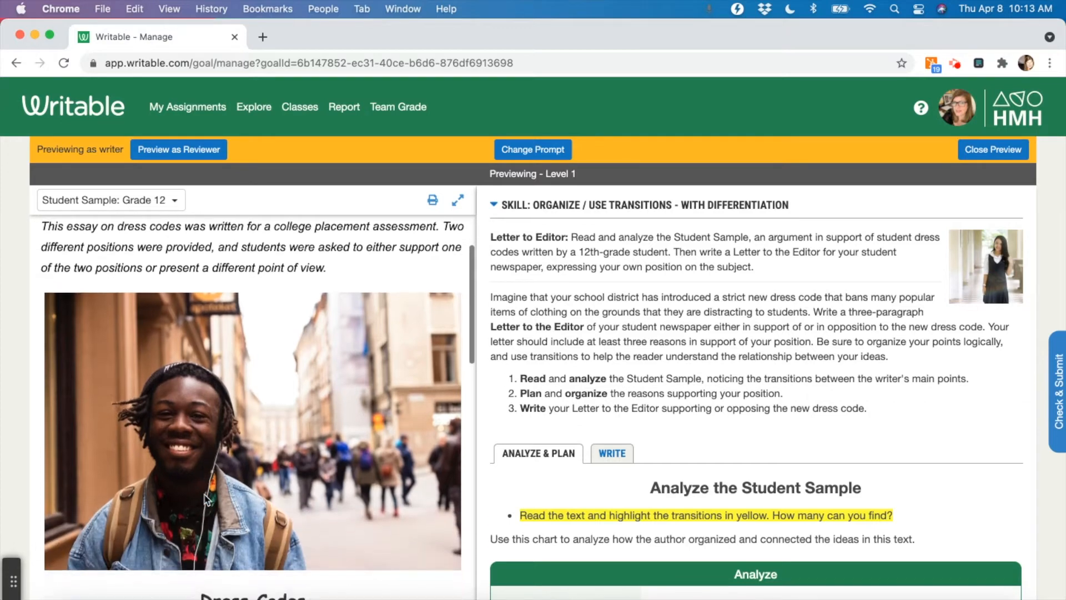
scroll(down, 3)
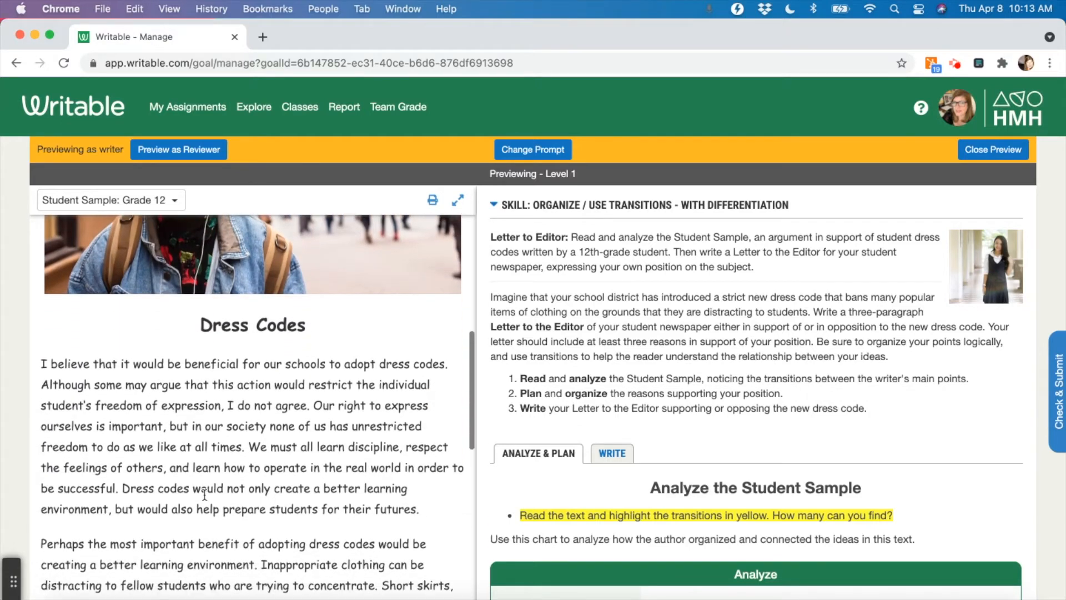
scroll(down, 3)
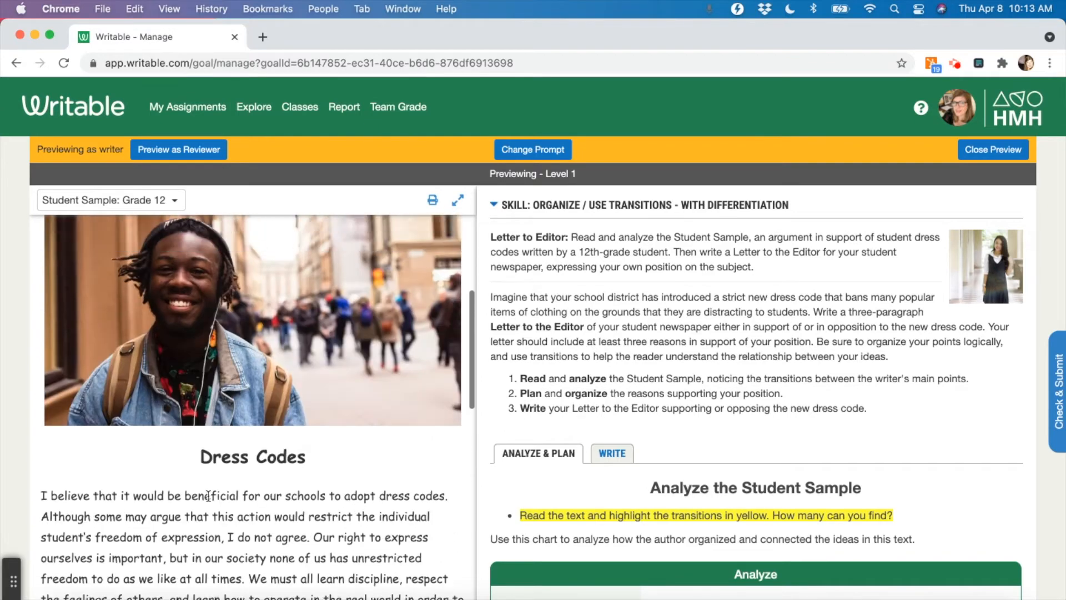
scroll(down, 3)
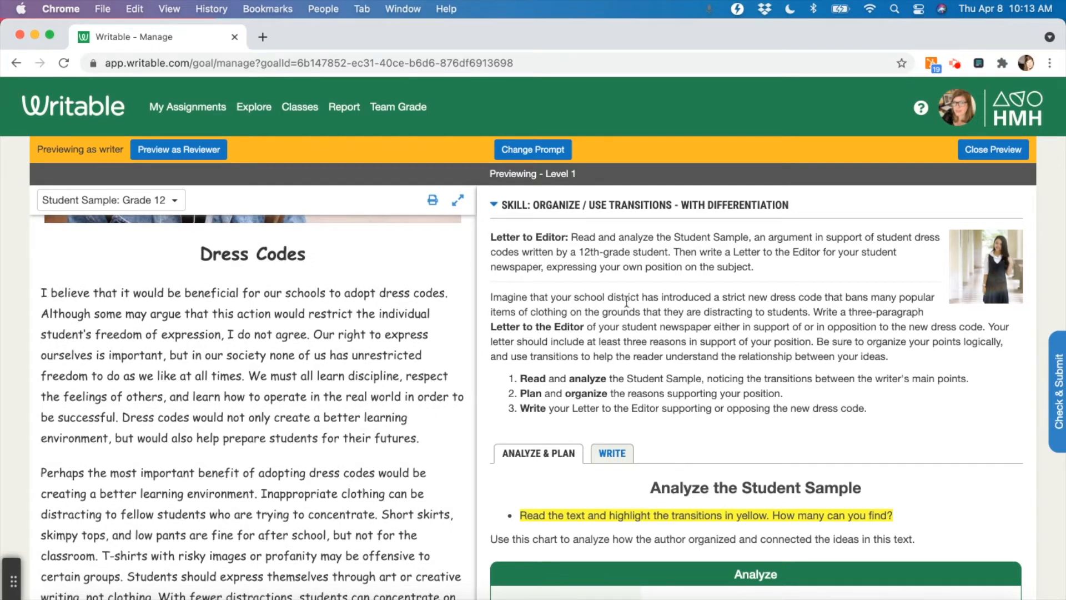
mouse_move(568, 201)
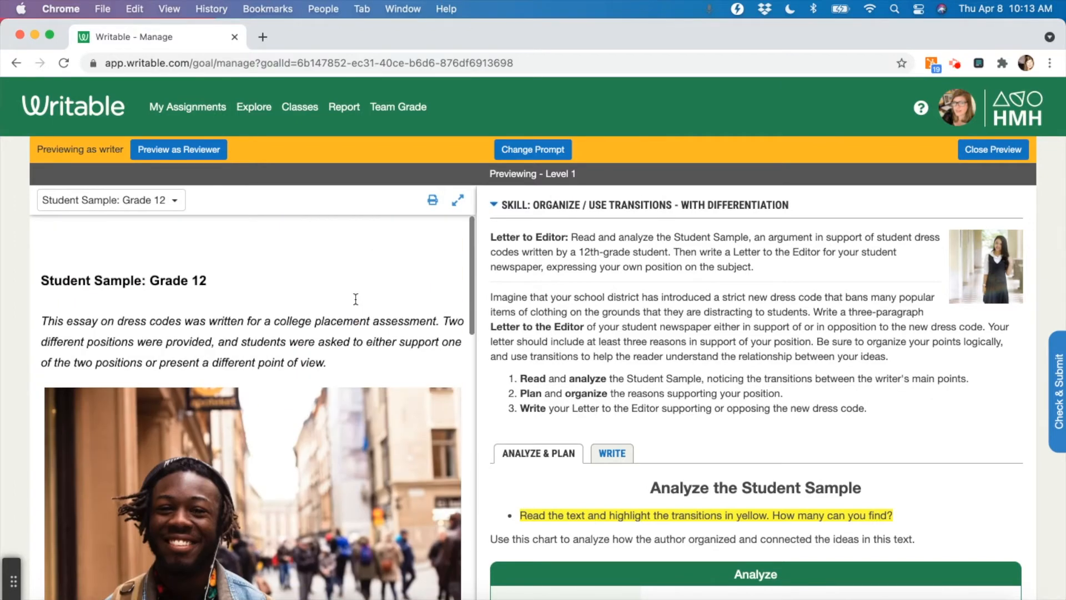
- Check the attached reading materials list, dismiss it, and scroll further down
click(109, 199)
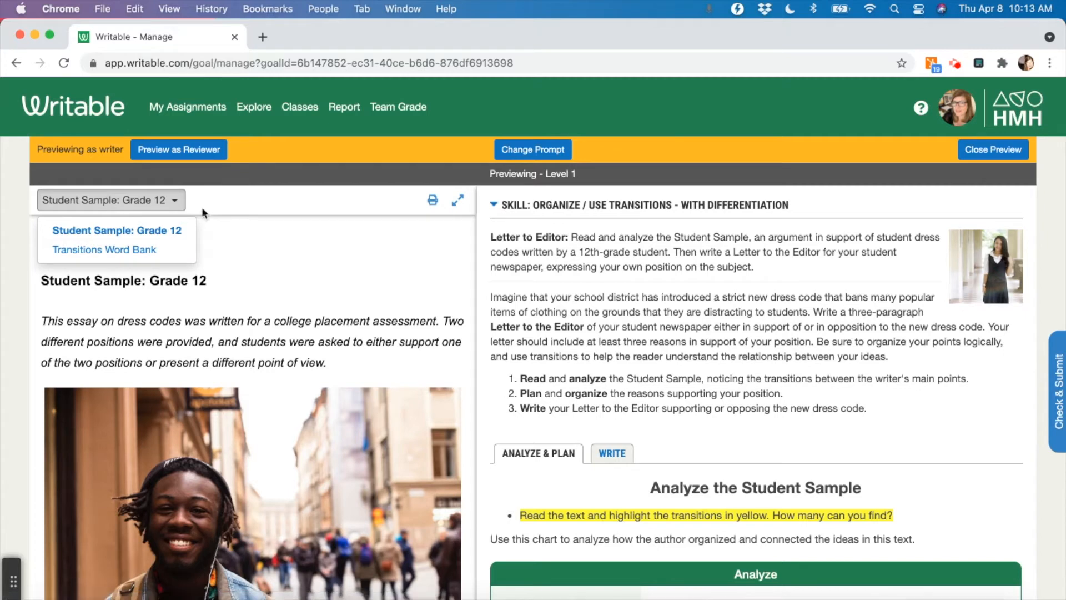
click(115, 229)
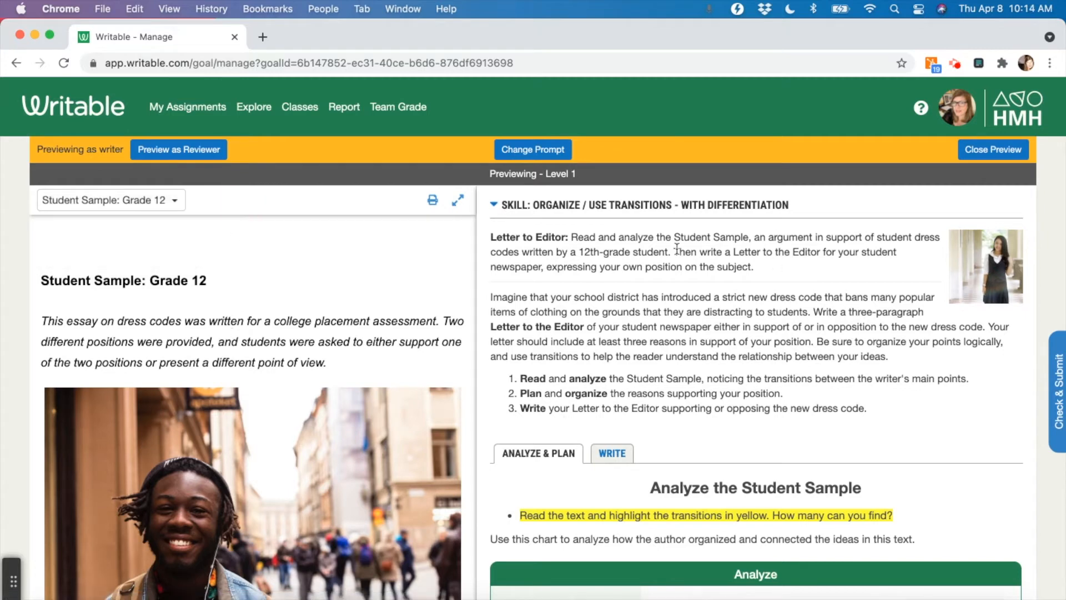
mouse_move(727, 375)
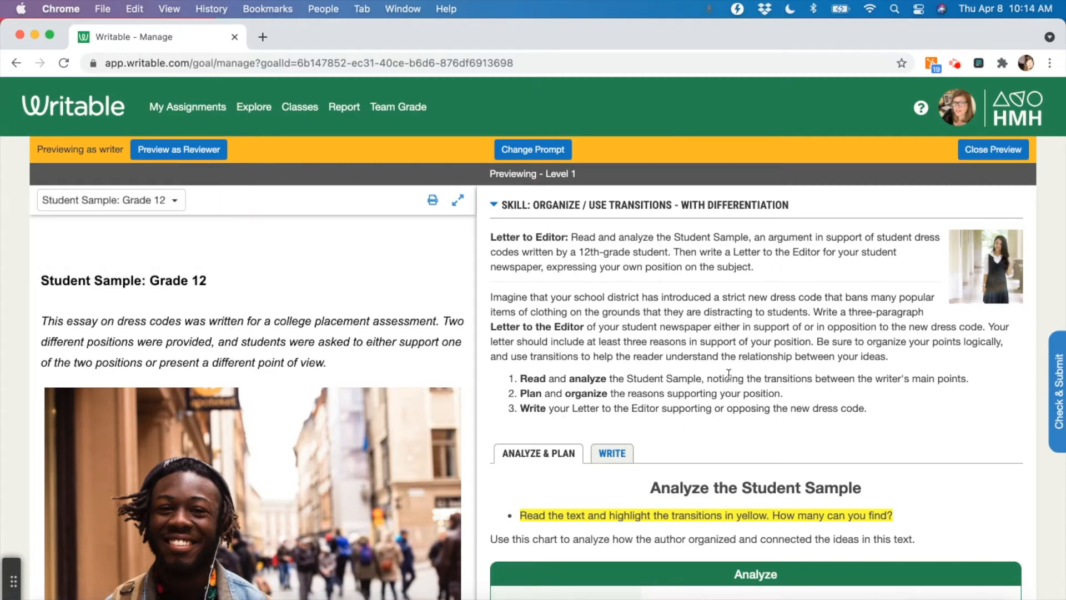
scroll(down, 3)
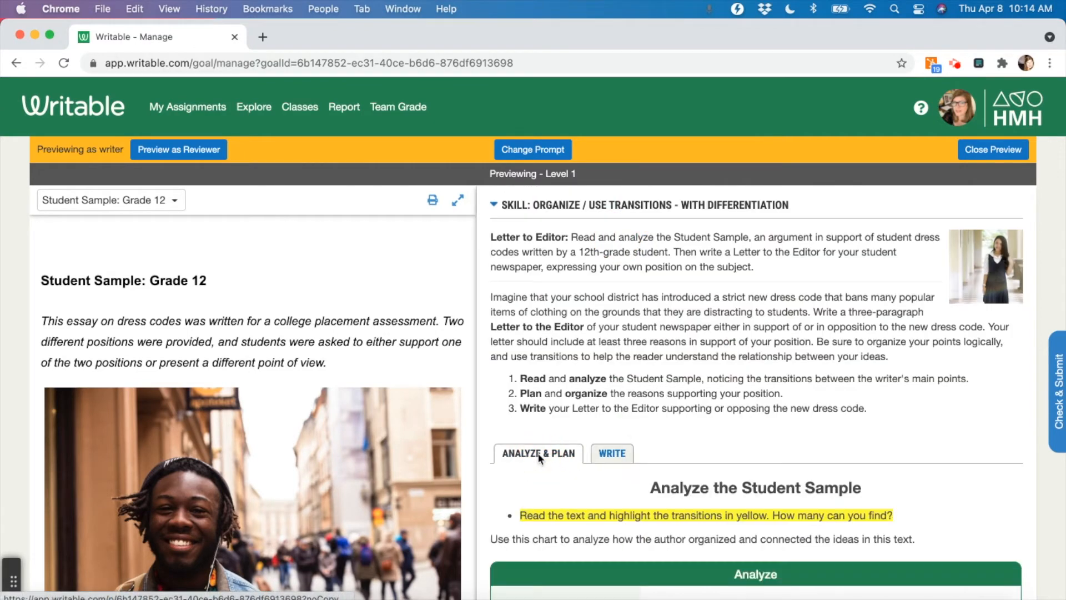
mouse_move(854, 457)
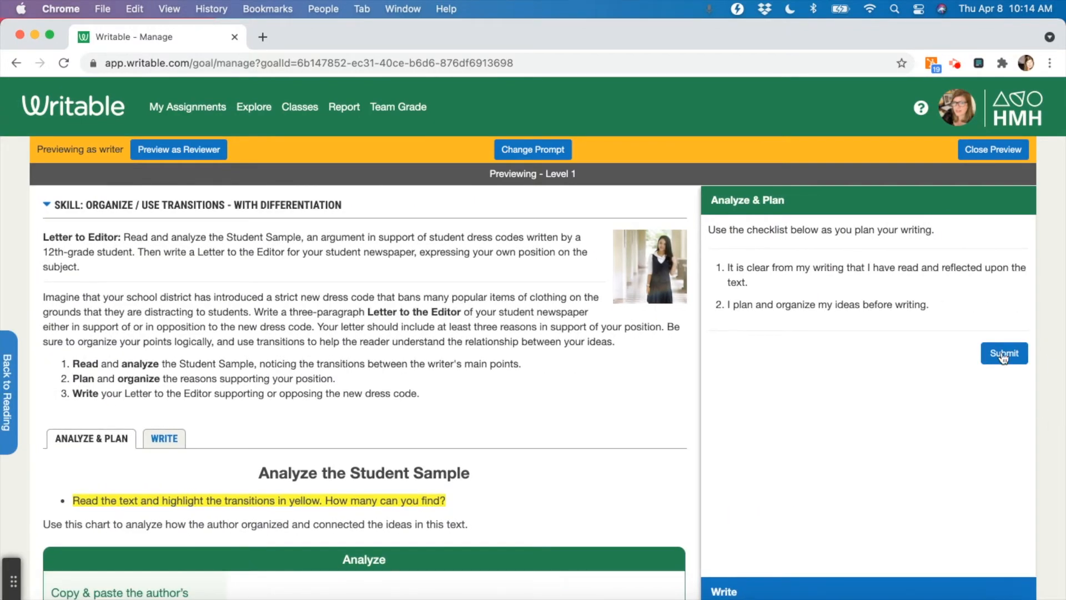
- Submit the Analyze & Plan checklist to reach the Write tab's letter draft area
click(164, 438)
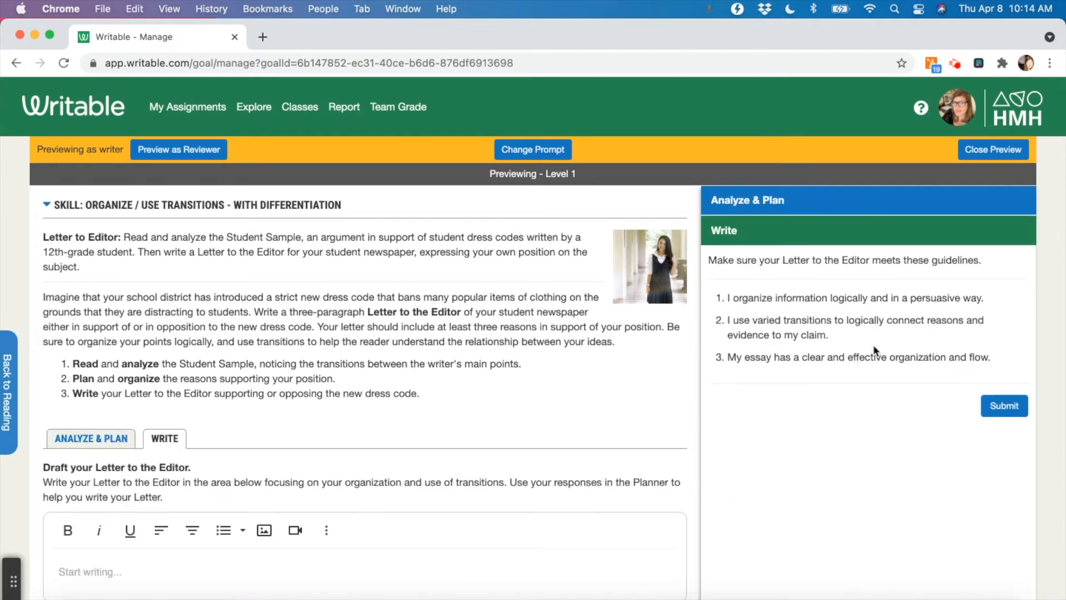
mouse_move(777, 298)
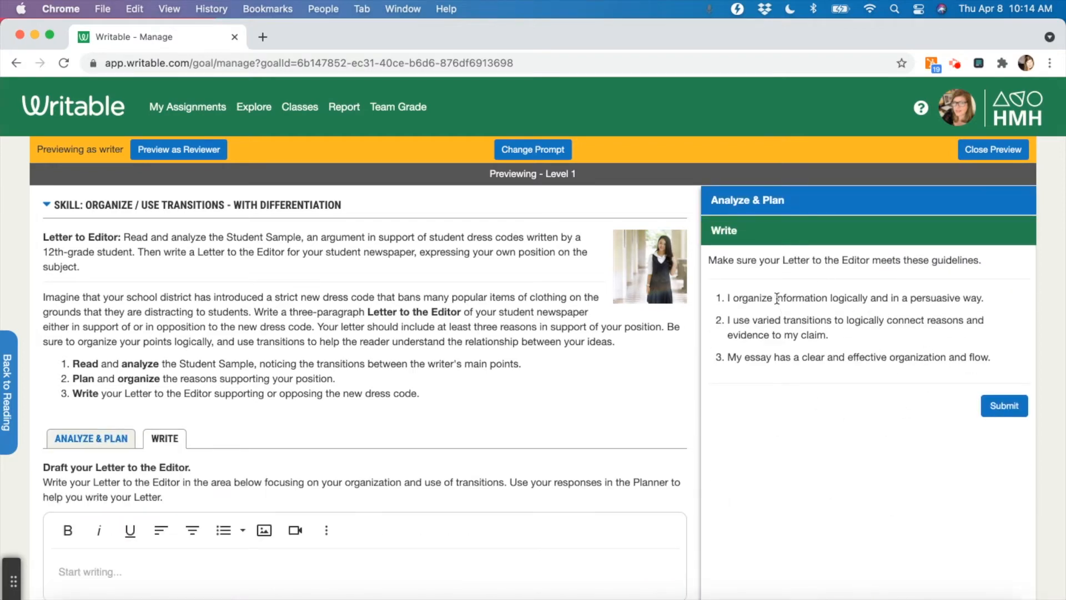
mouse_move(767, 370)
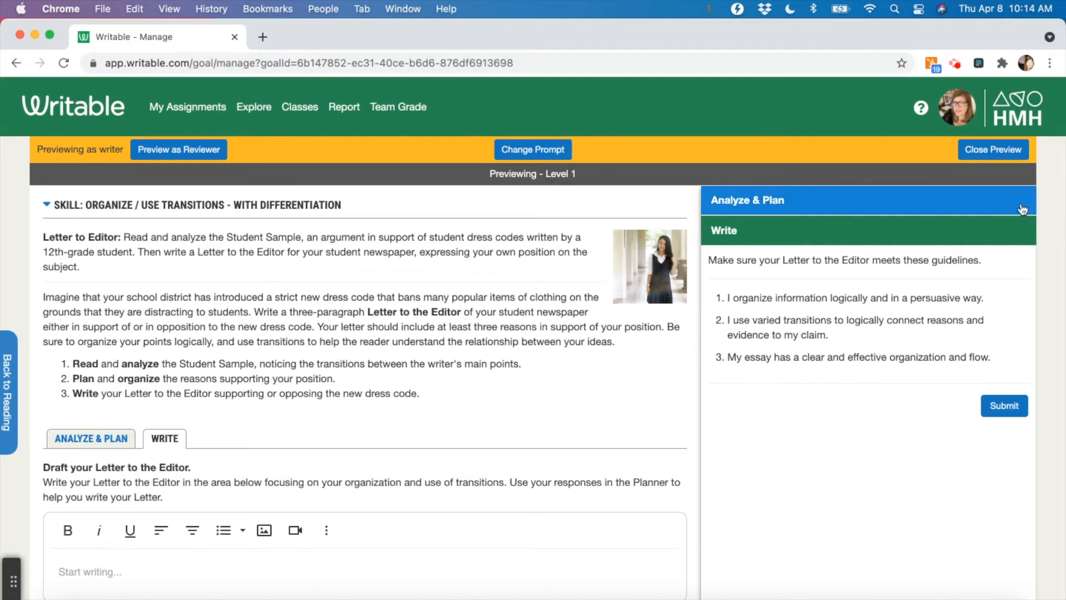
mouse_move(99, 352)
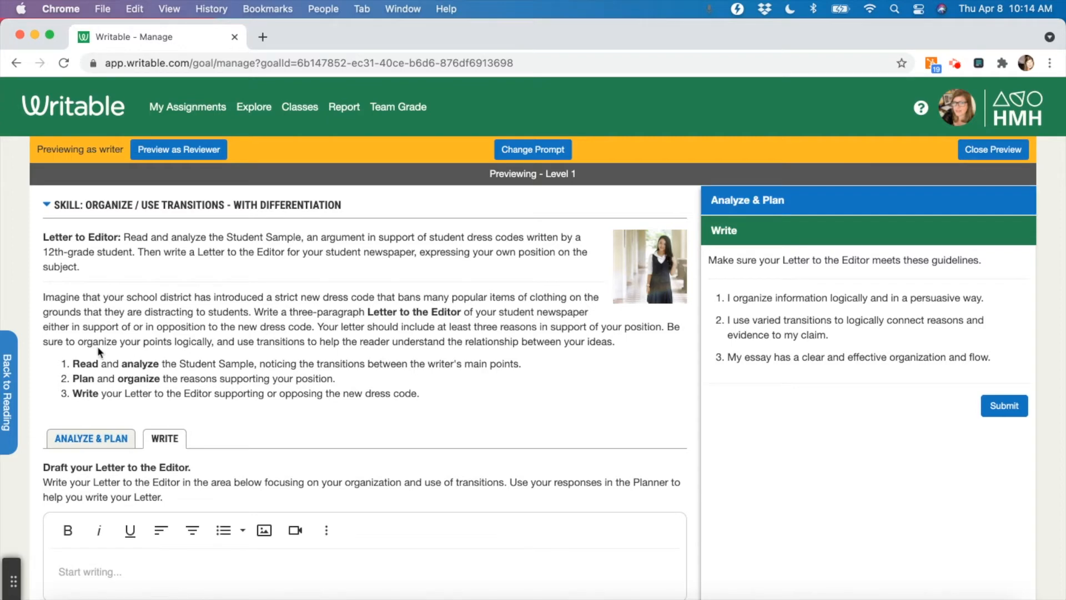
- Return to the reading and Analyze & Plan activity, selecting the author's claim cell
click(7, 391)
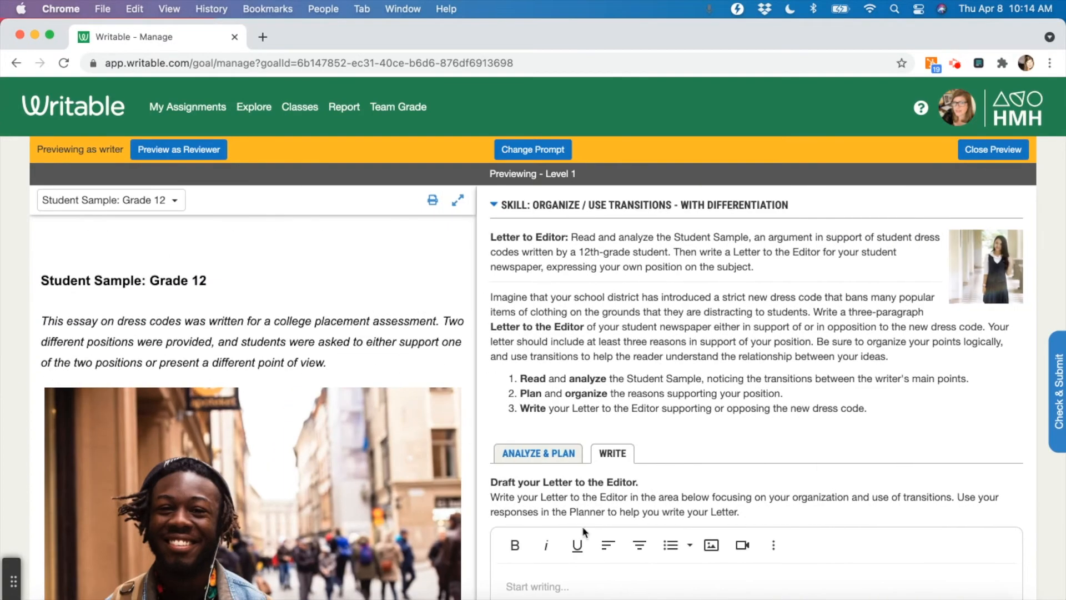
click(538, 447)
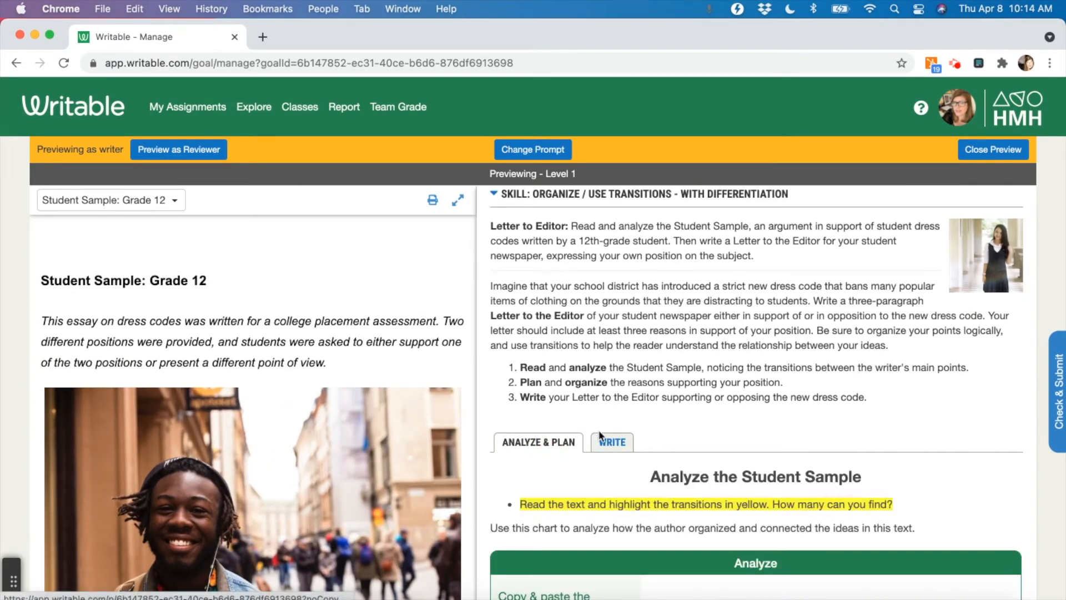
scroll(down, 3)
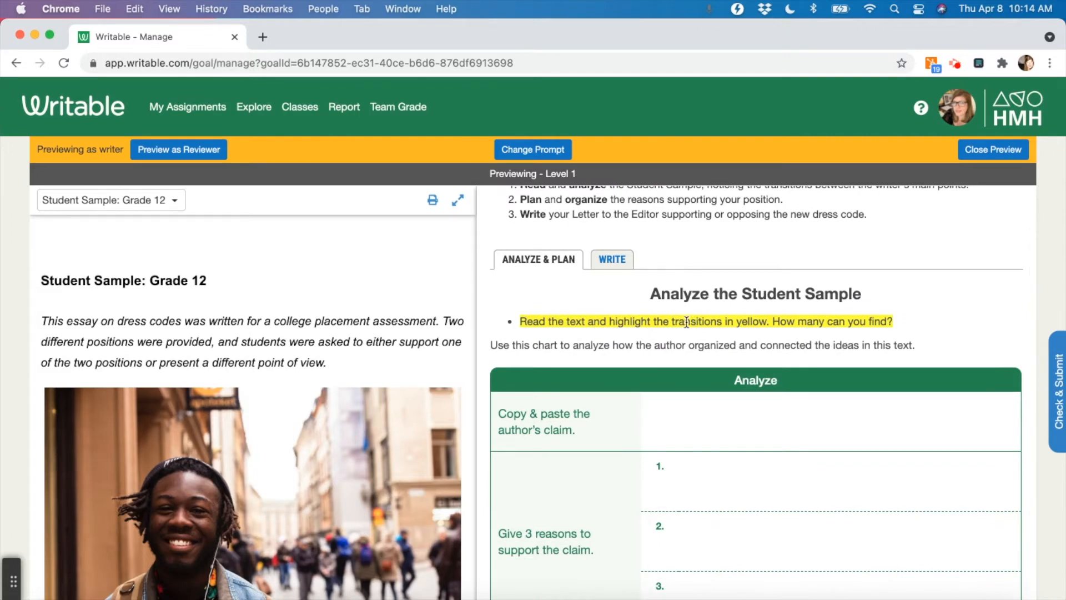
scroll(down, 3)
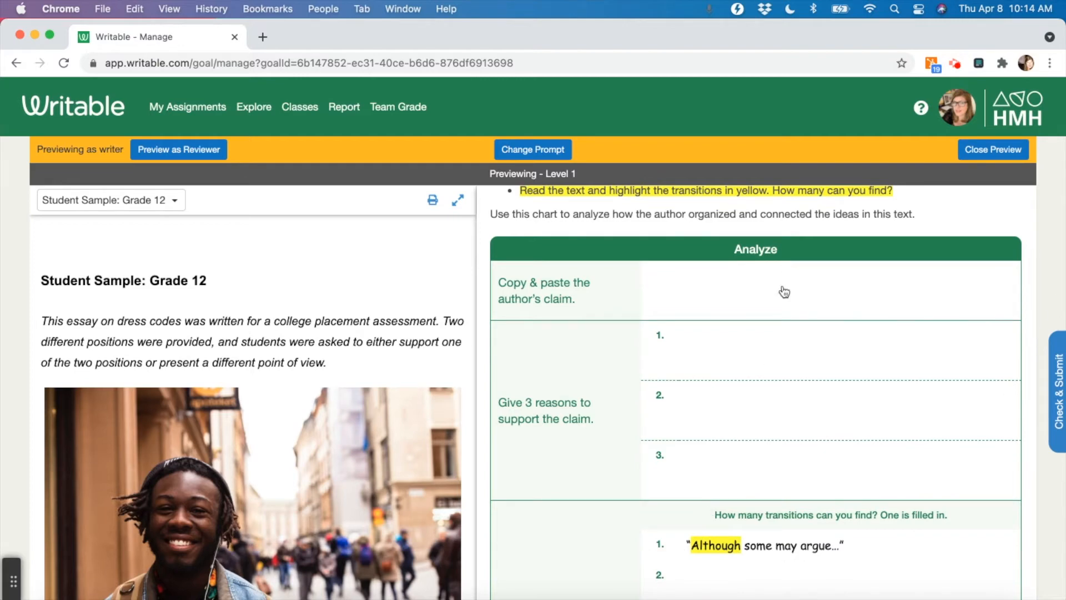
click(781, 291)
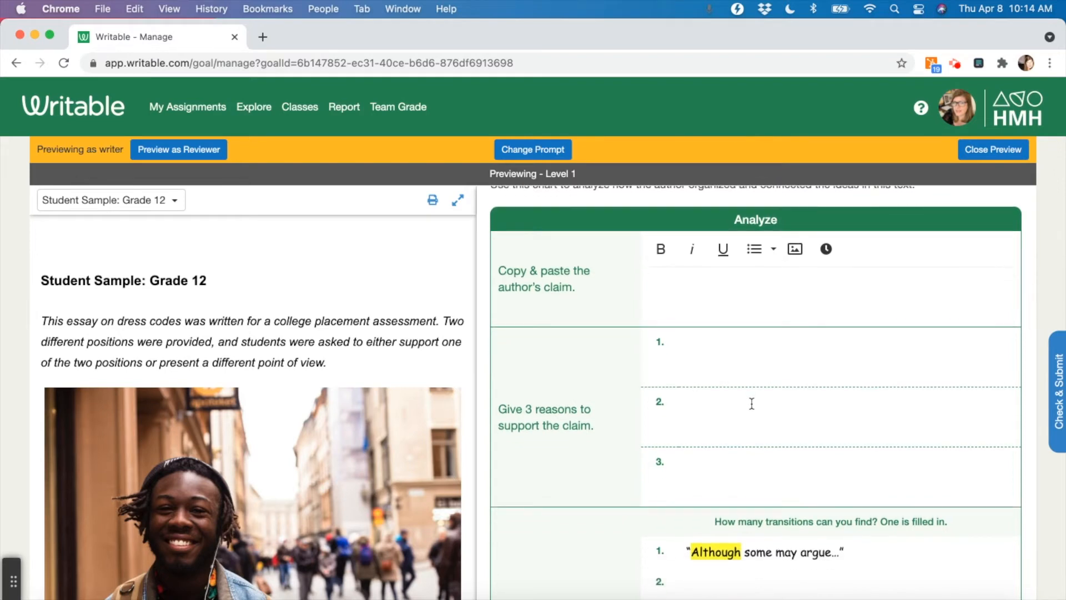
- Scroll the Level 1 planning charts, then switch the preview to the Level 2 prompt
scroll(down, 3)
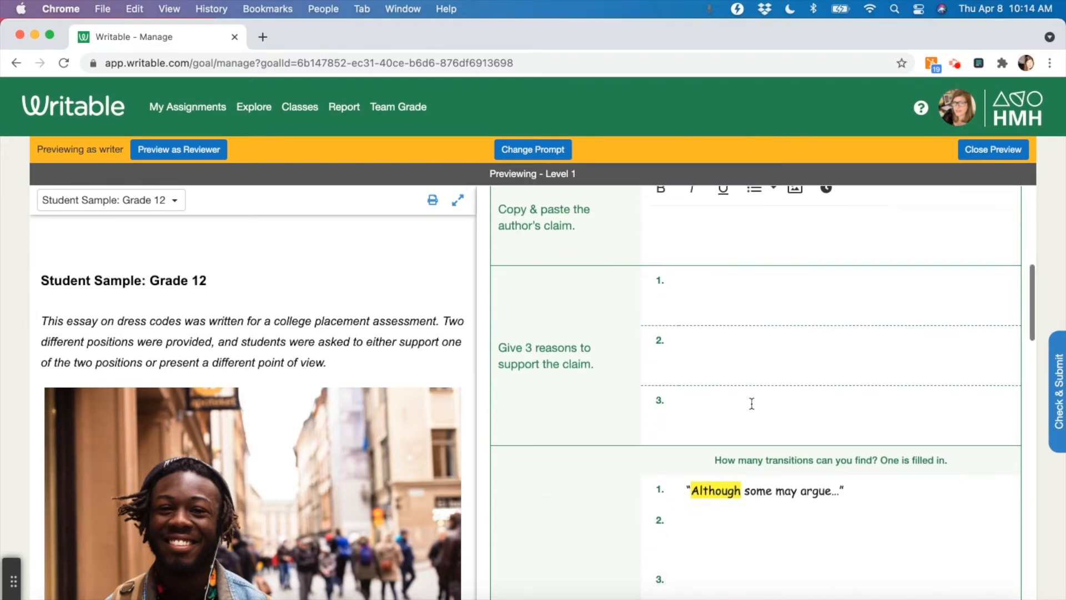
scroll(down, 3)
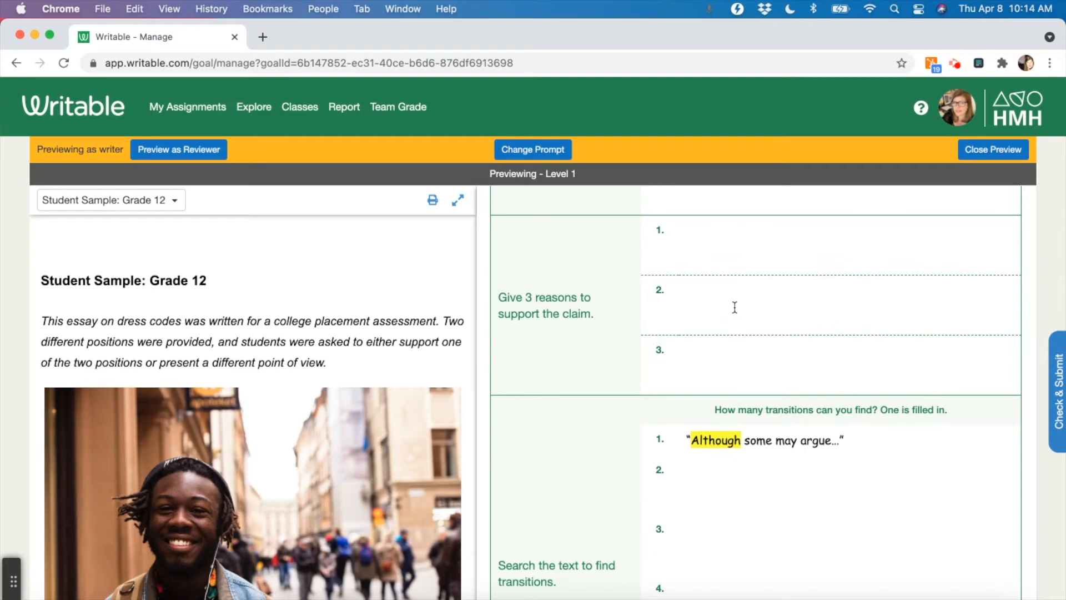
scroll(down, 3)
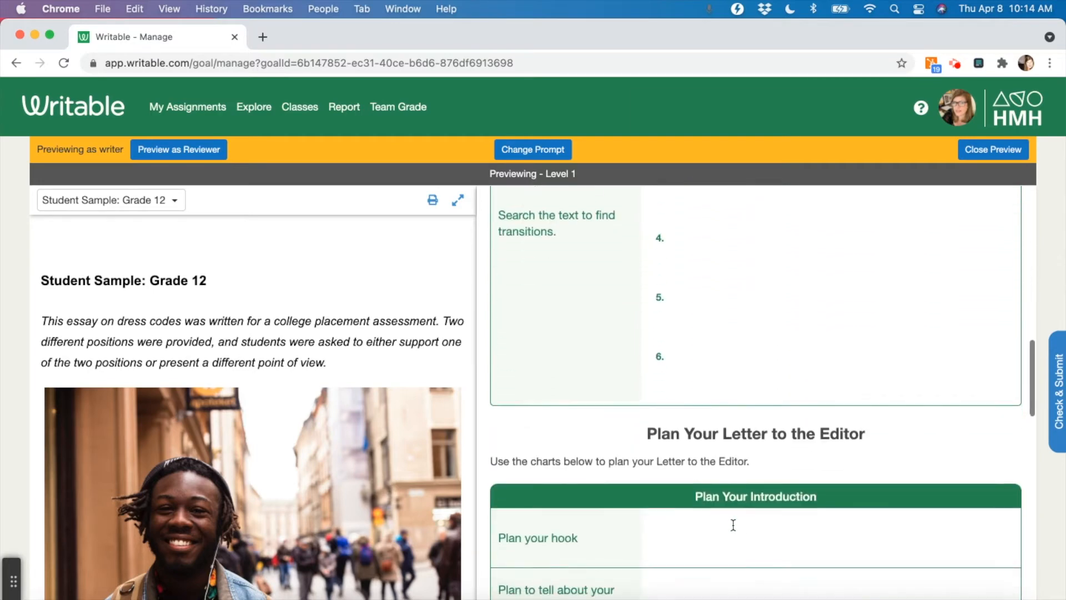
scroll(down, 3)
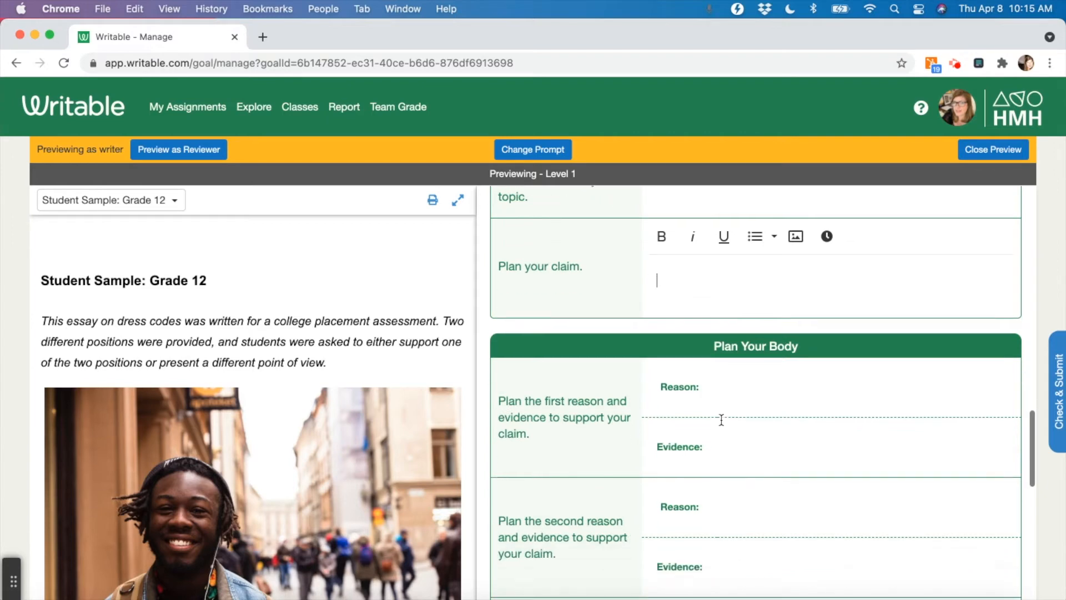
click(537, 203)
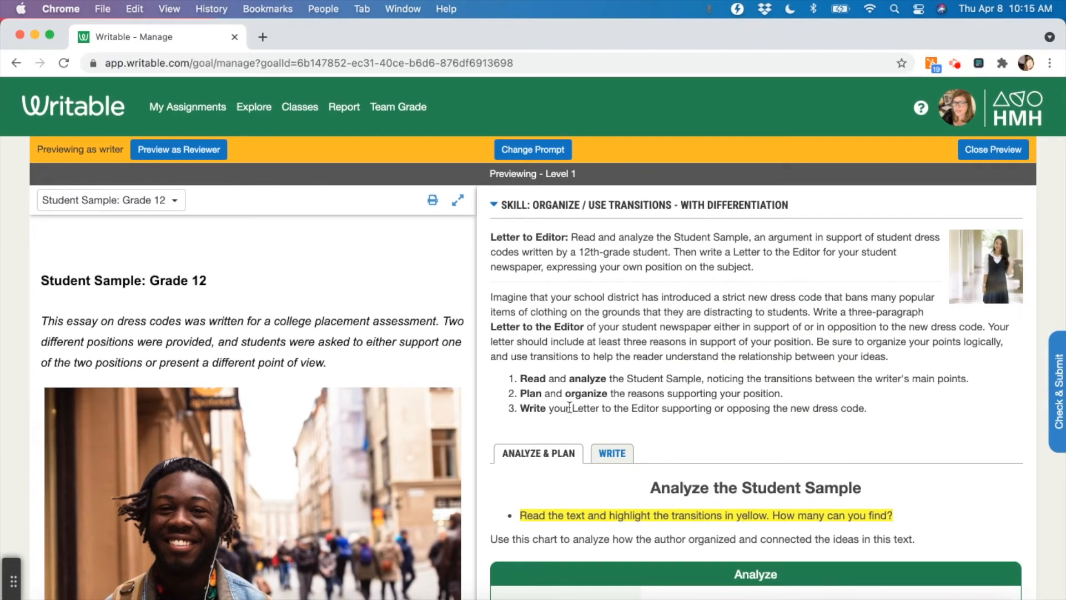
scroll(down, 3)
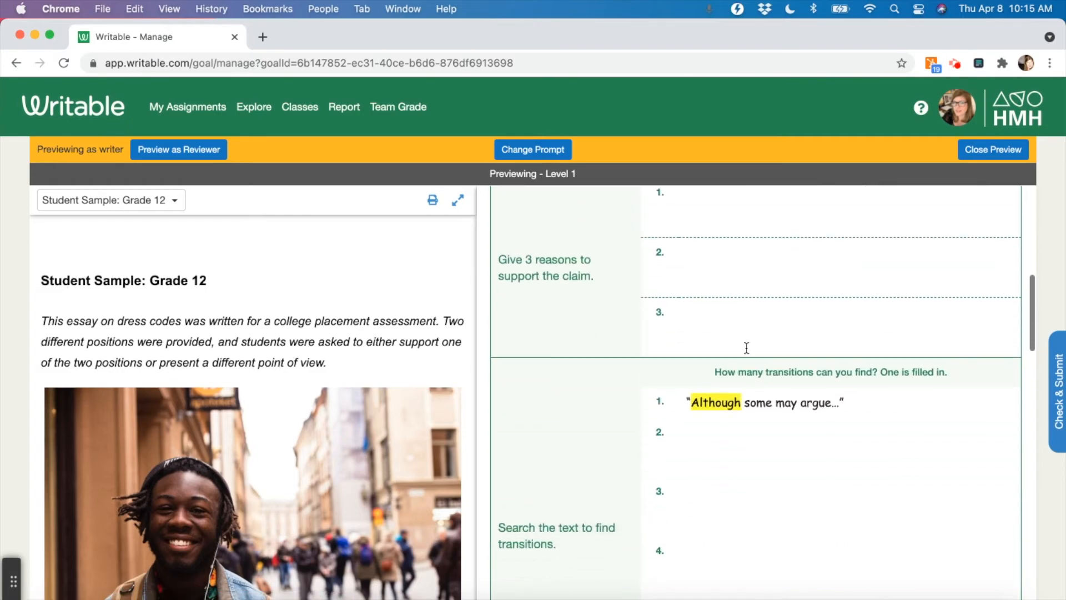
scroll(down, 3)
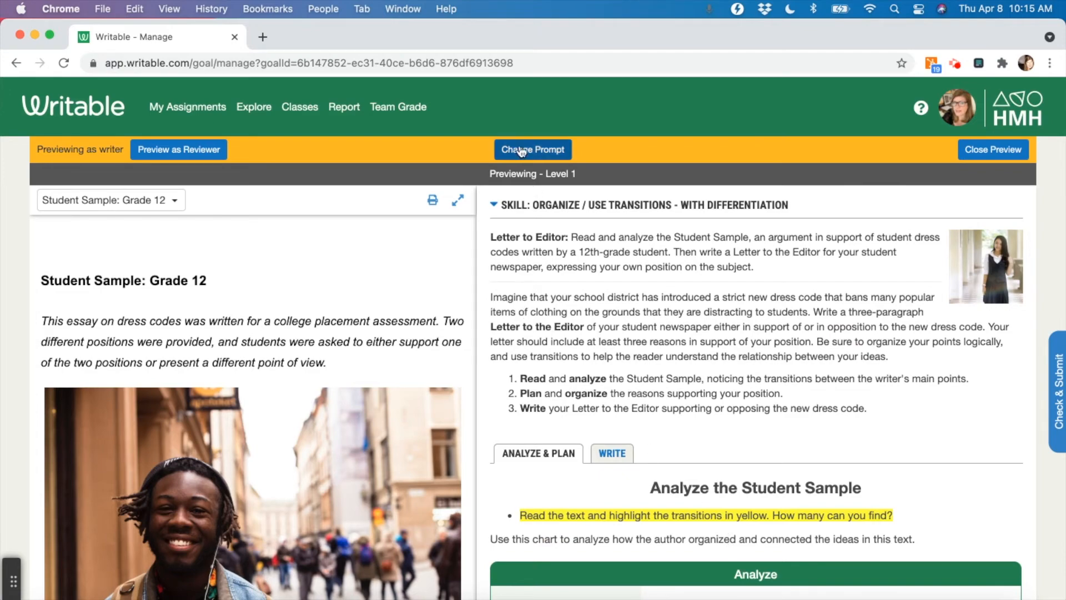
click(533, 149)
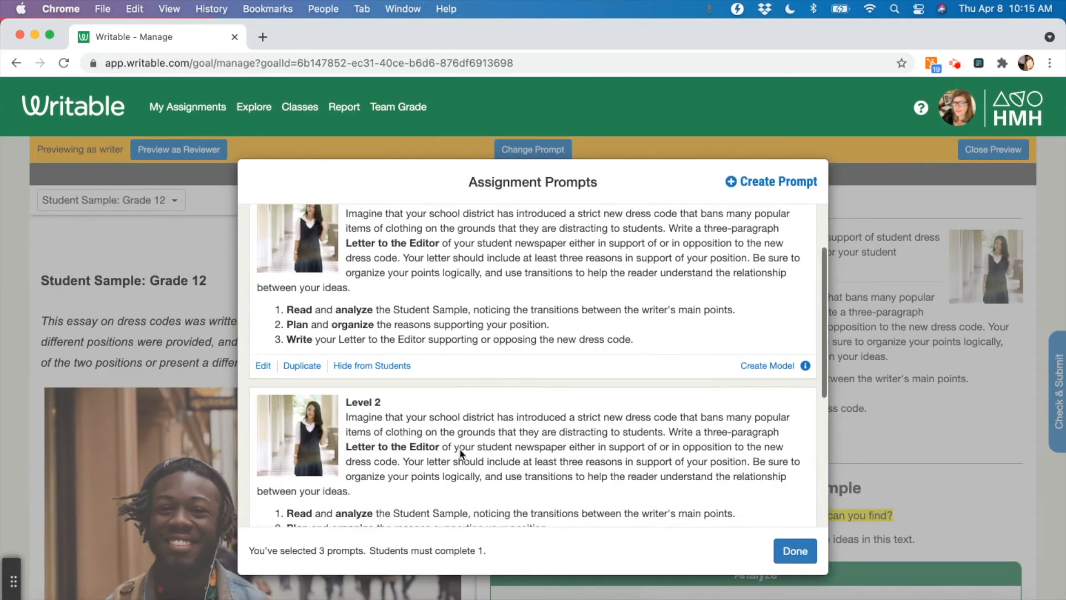
click(793, 550)
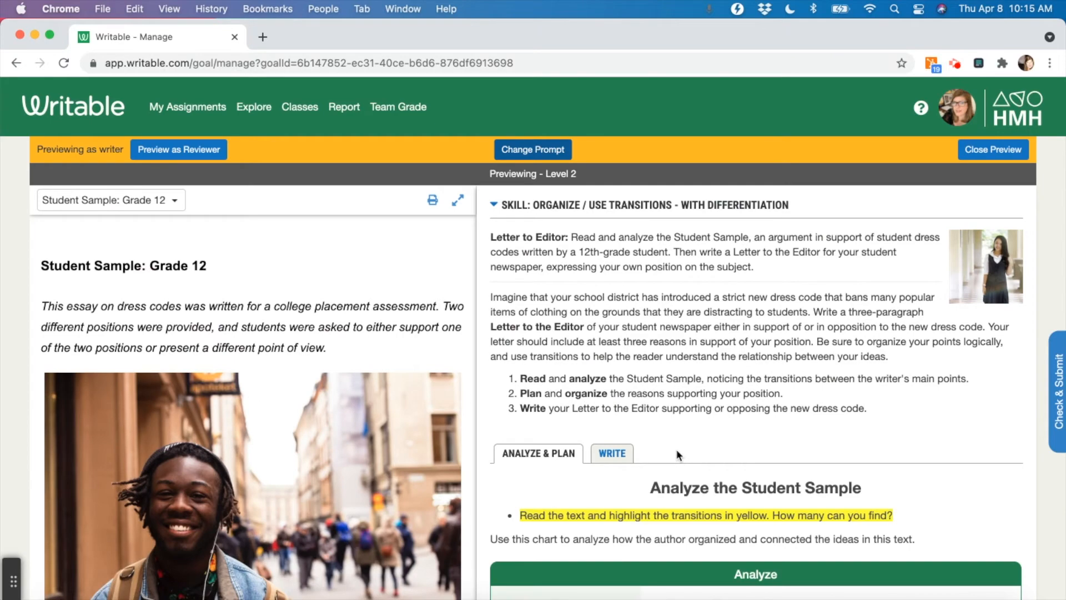
- Scroll the Level 2 charts and try the hook and claim sentence-starter blanks
scroll(down, 3)
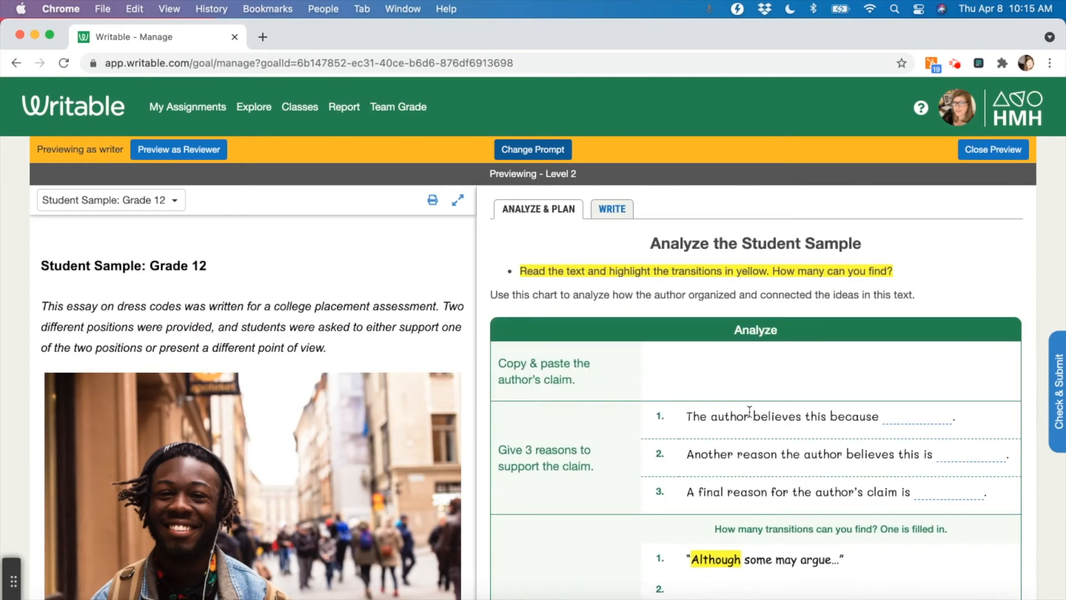
mouse_move(877, 417)
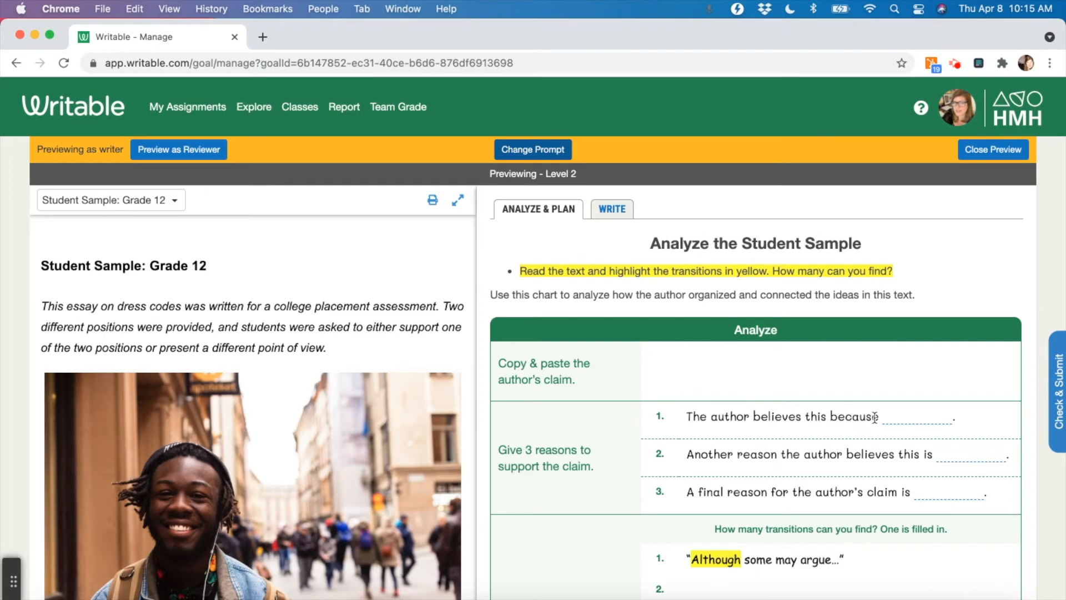
scroll(down, 3)
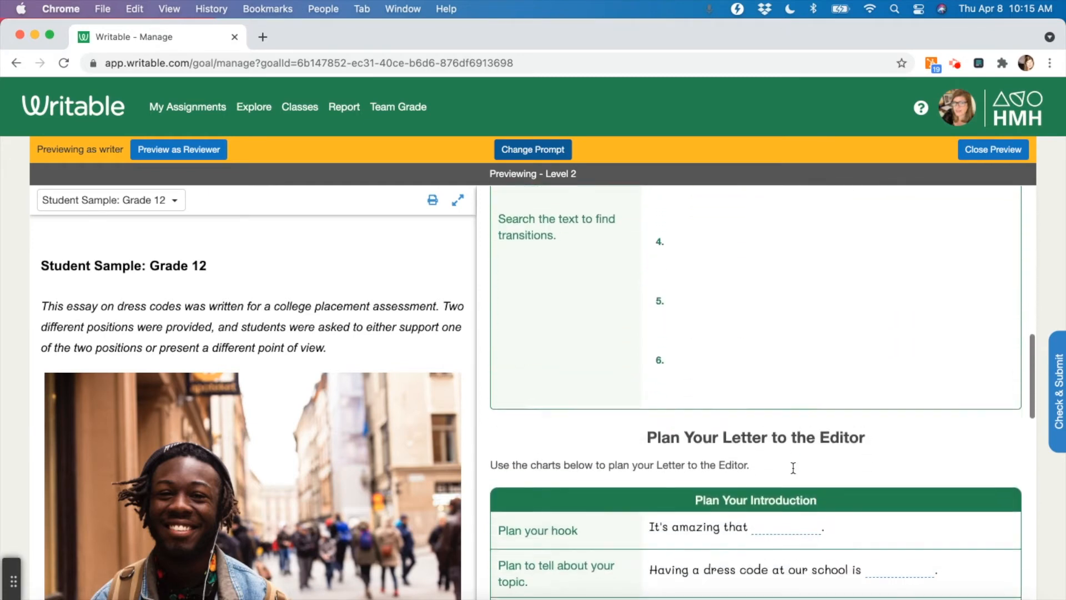
scroll(down, 3)
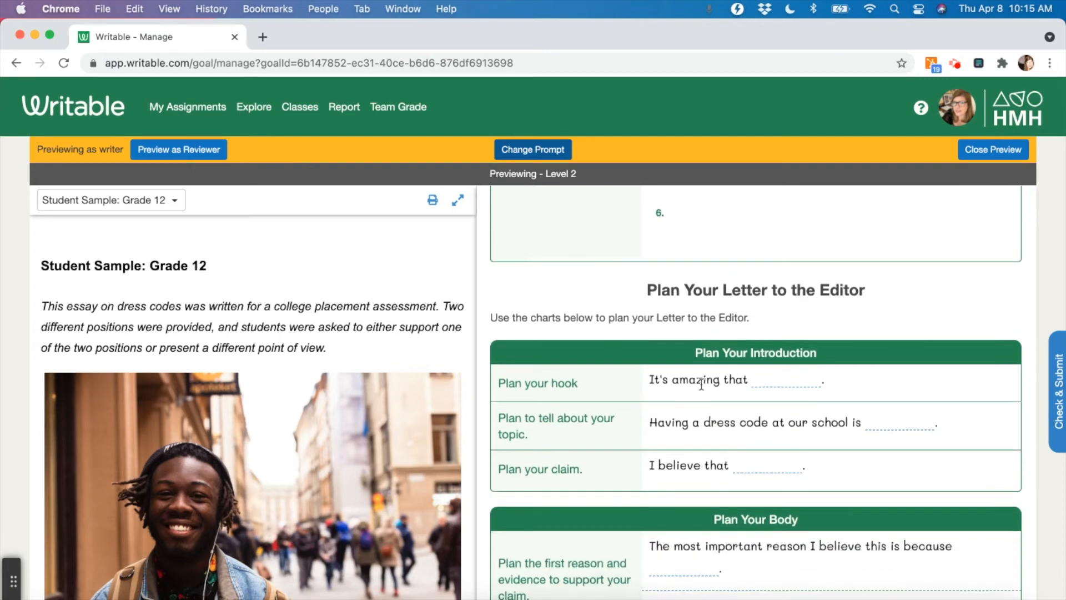
click(788, 379)
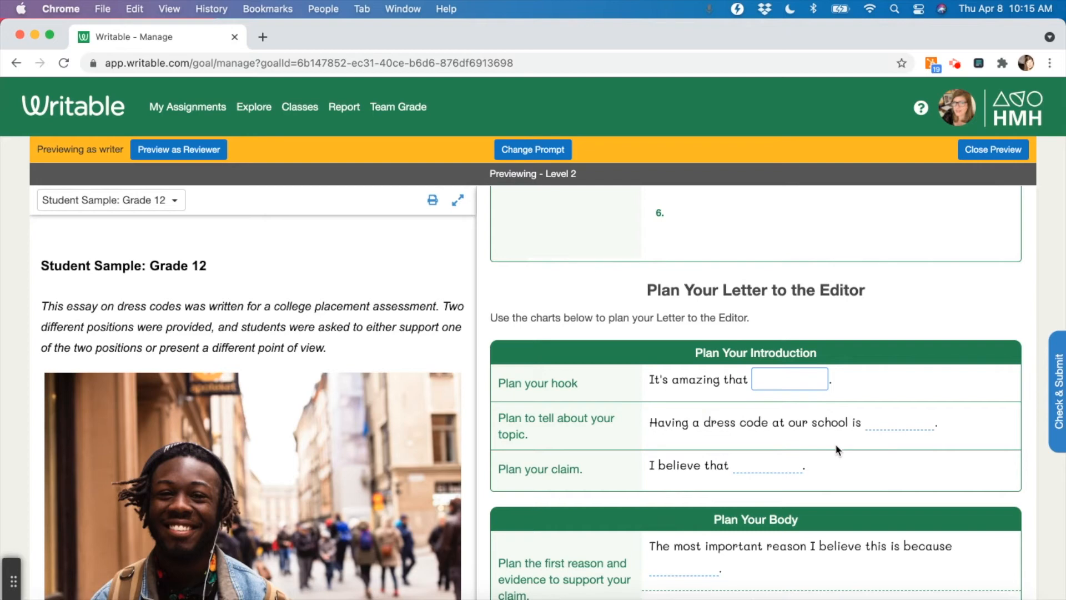
click(770, 465)
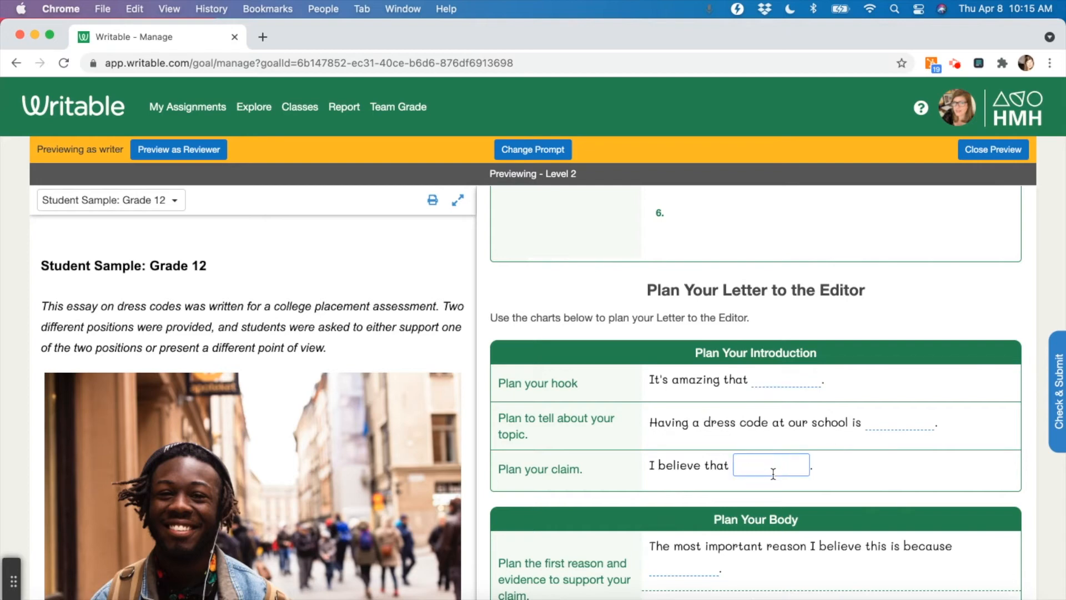
- Scroll further through the Level 2 preview and open the Assignment Prompts list
scroll(down, 3)
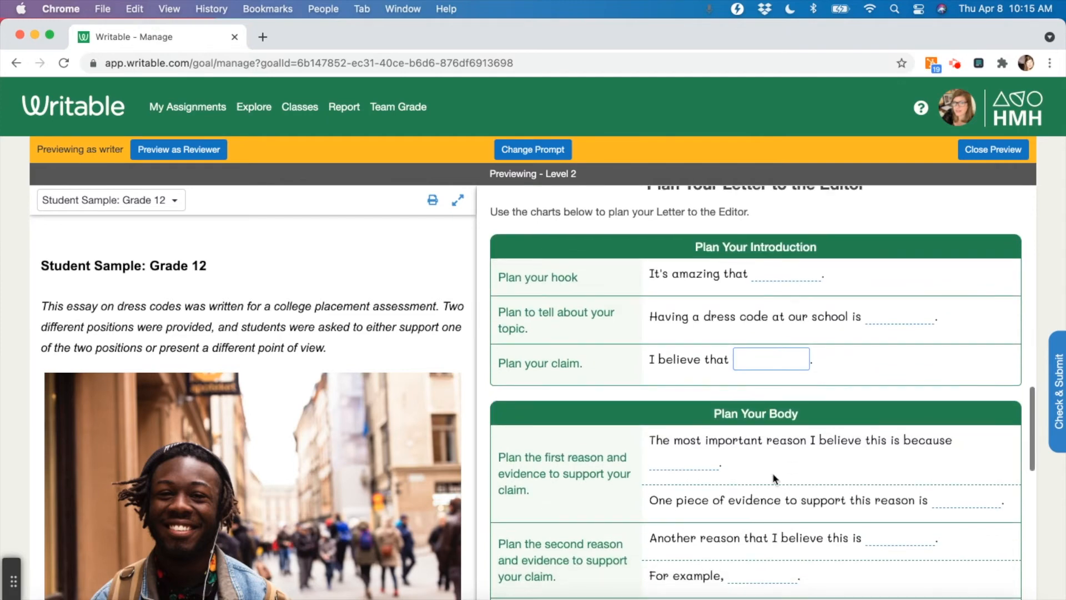
scroll(down, 3)
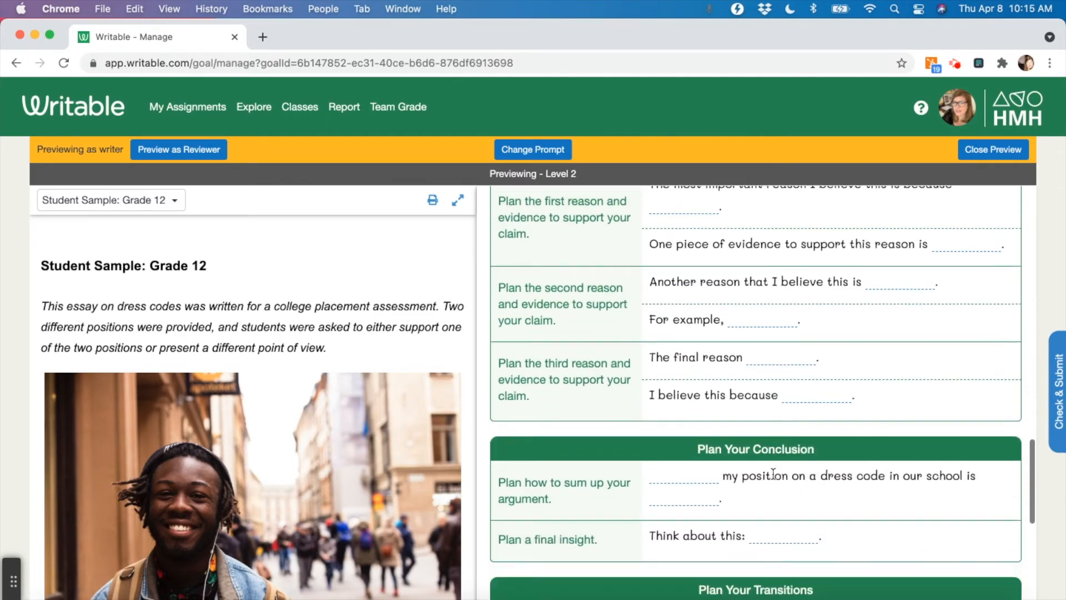
scroll(down, 3)
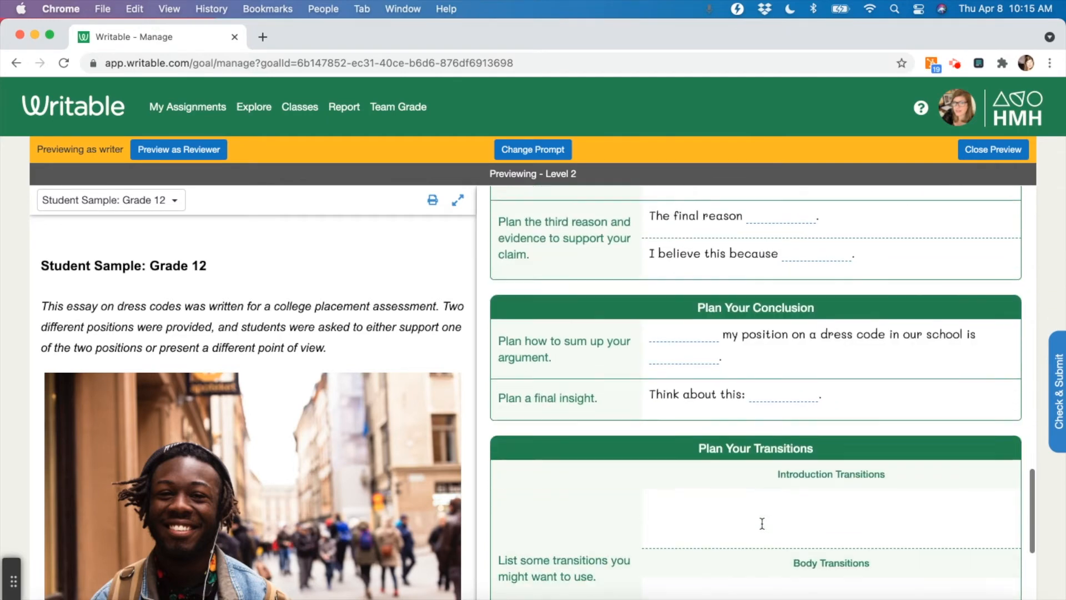
scroll(down, 3)
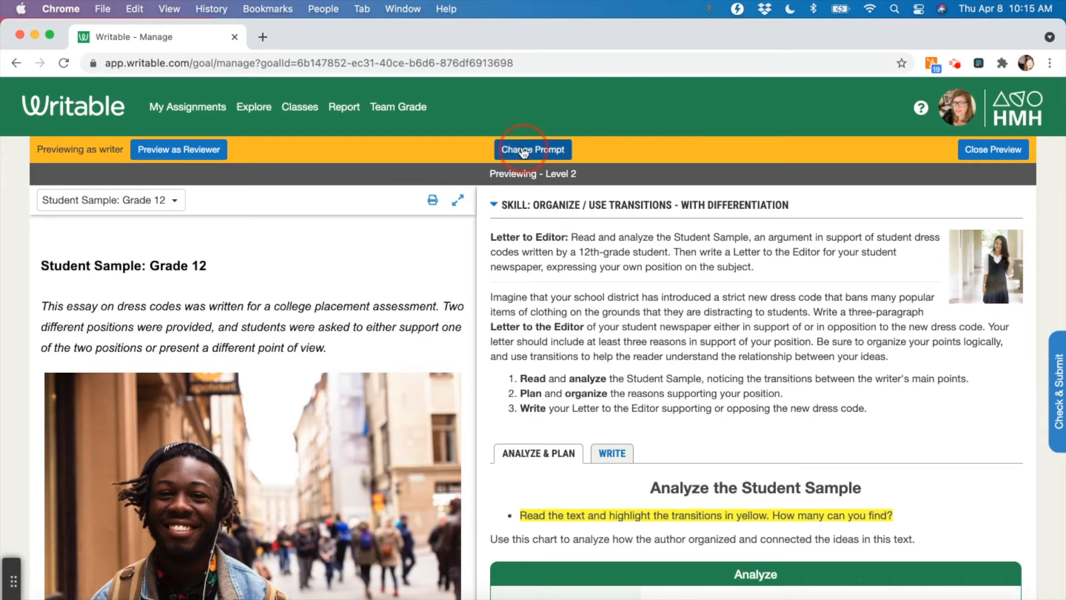
click(533, 148)
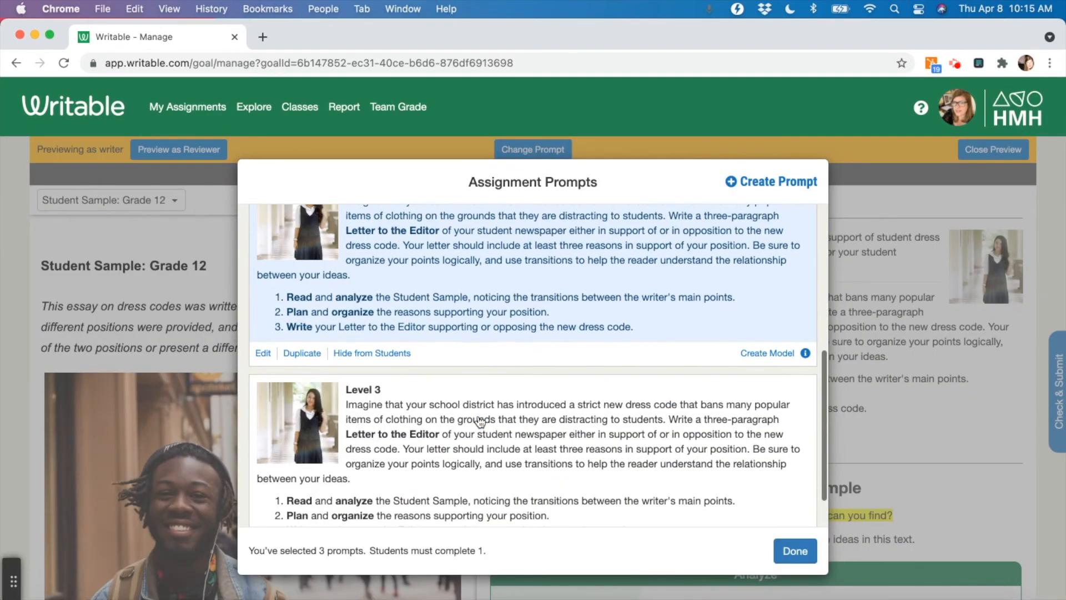
click(794, 551)
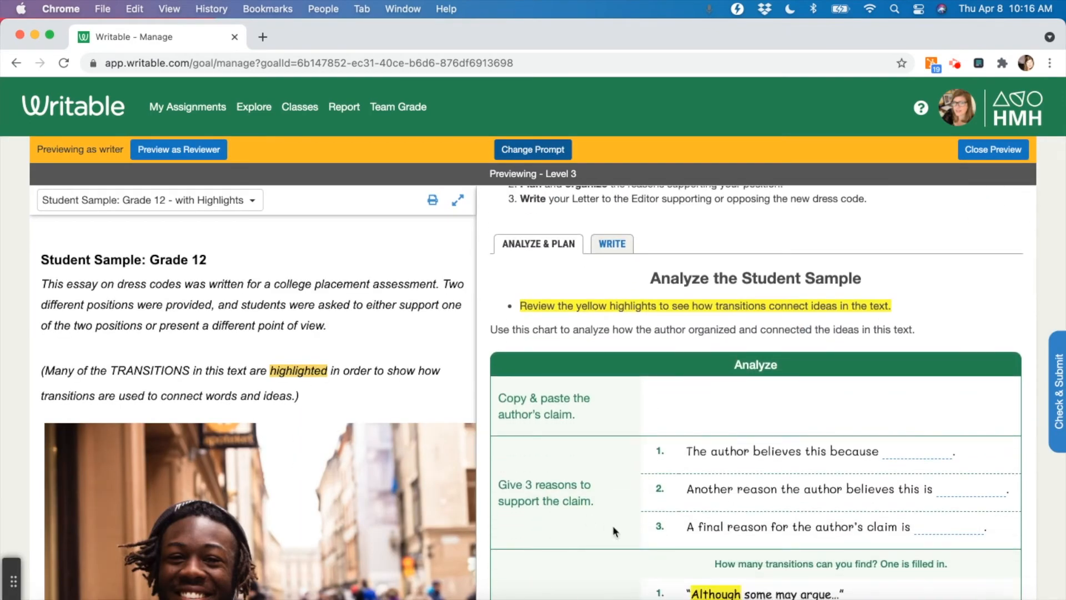
scroll(down, 3)
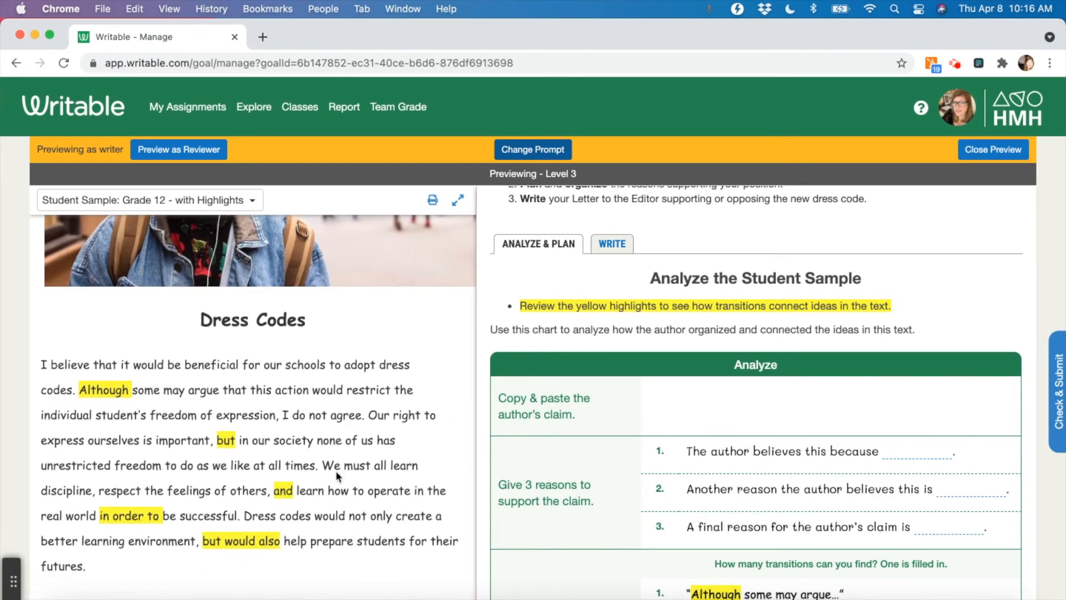
mouse_move(164, 459)
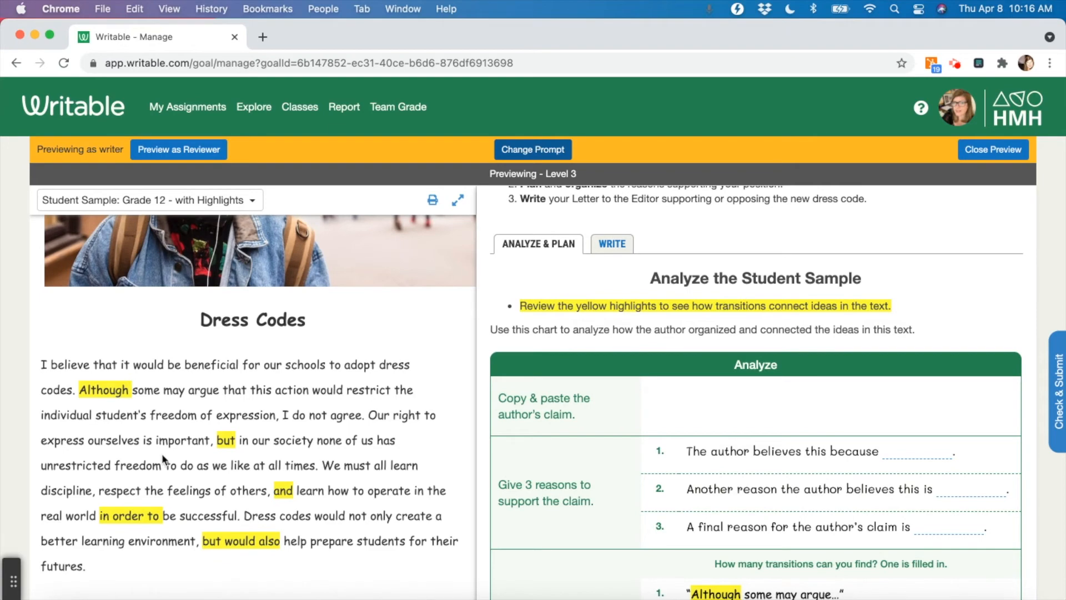
scroll(down, 3)
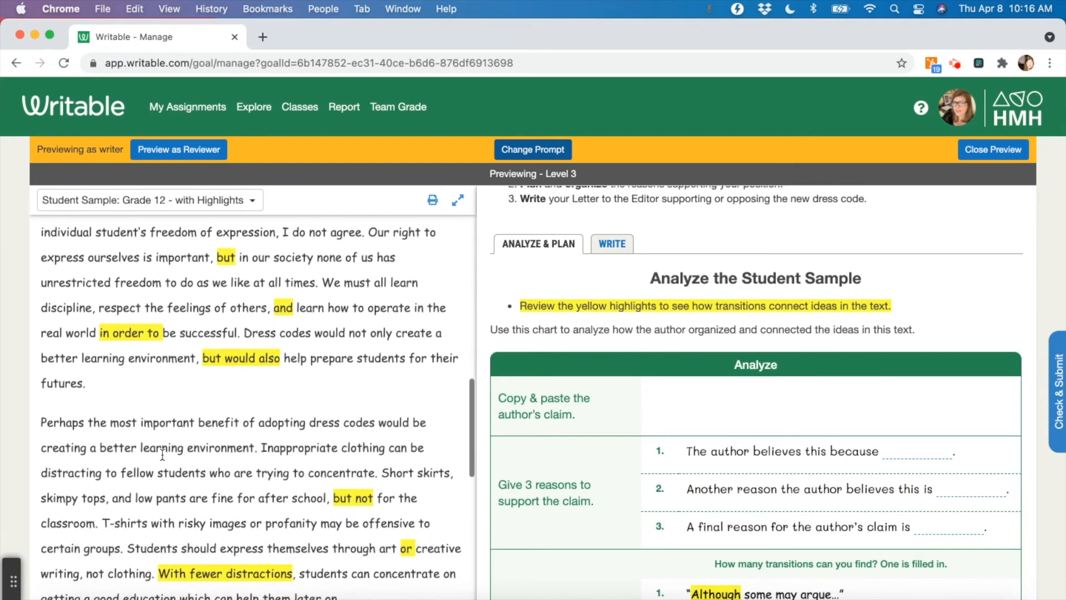
scroll(down, 3)
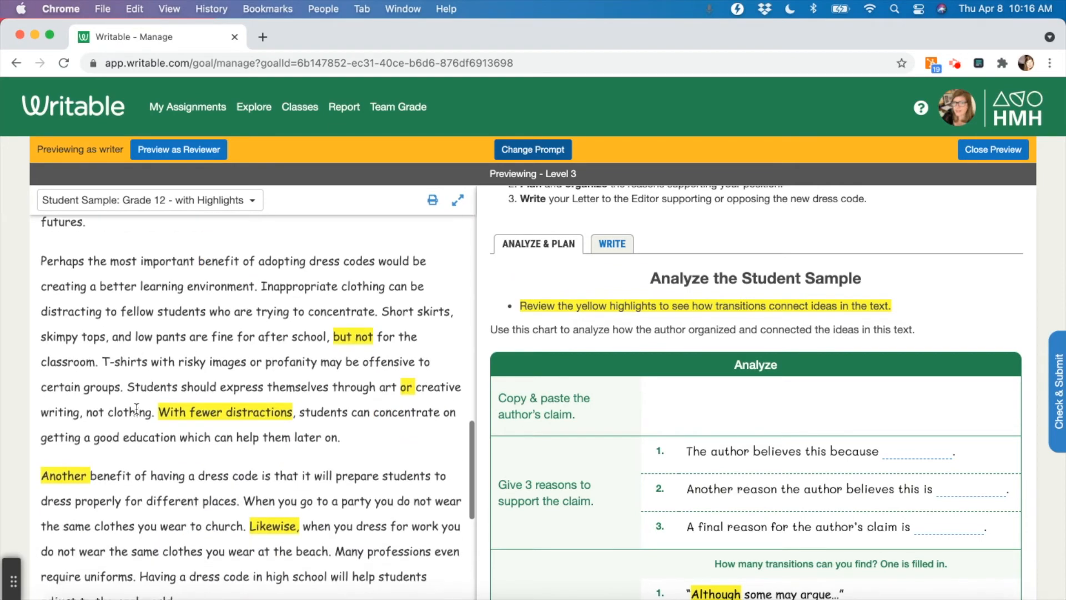
scroll(down, 3)
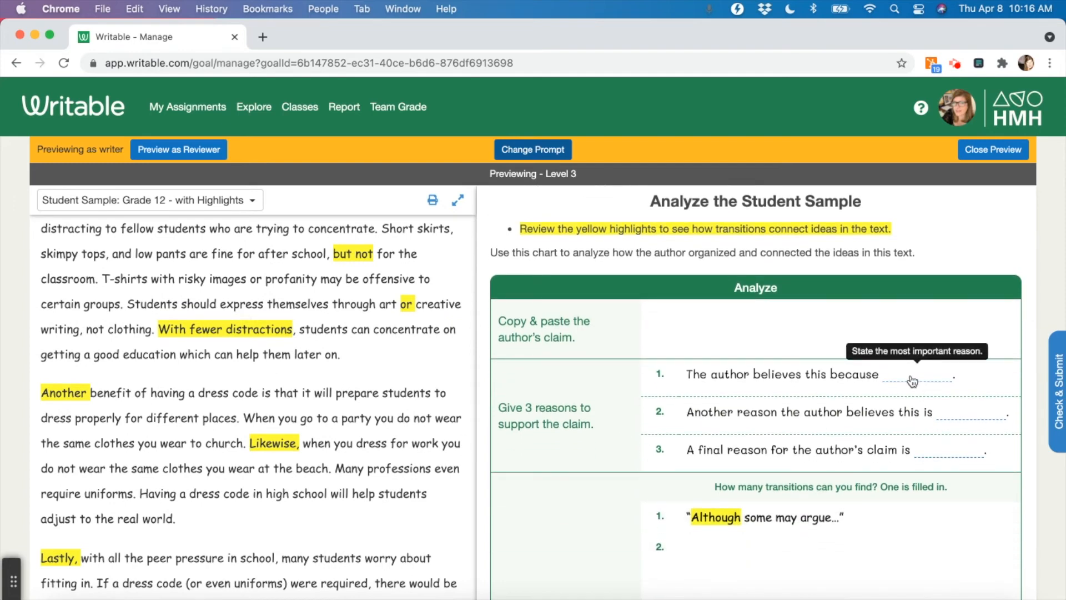
mouse_move(797, 386)
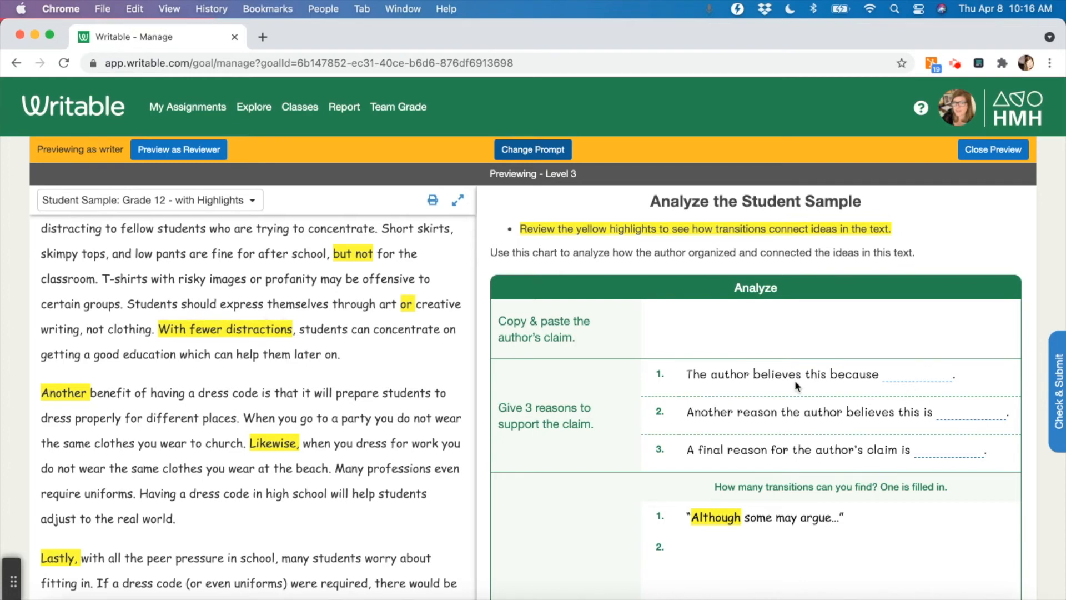
mouse_move(895, 379)
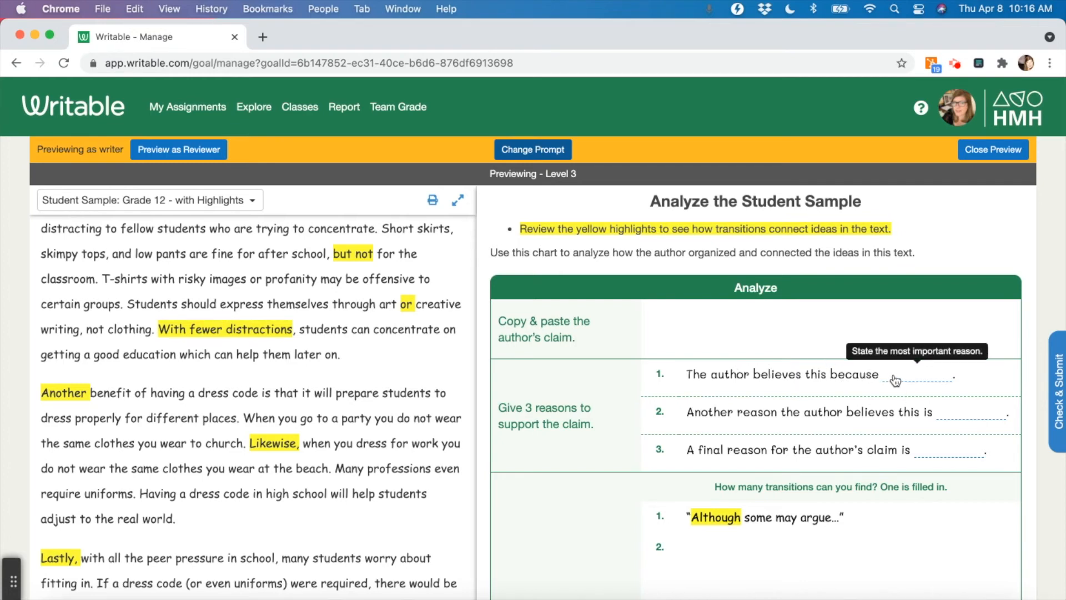
click(920, 373)
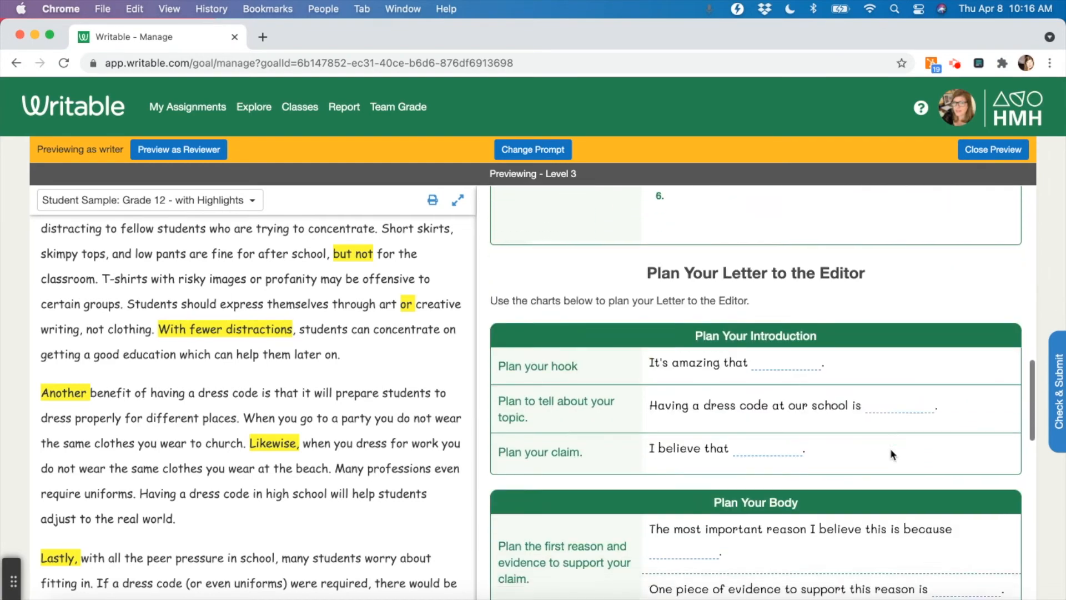
mouse_move(888, 407)
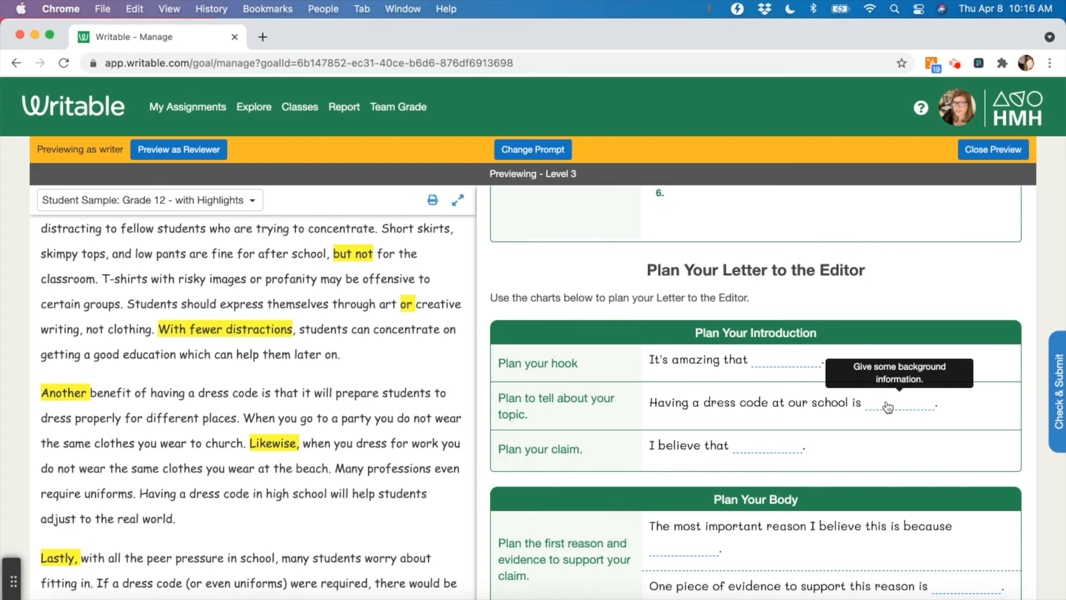
click(902, 401)
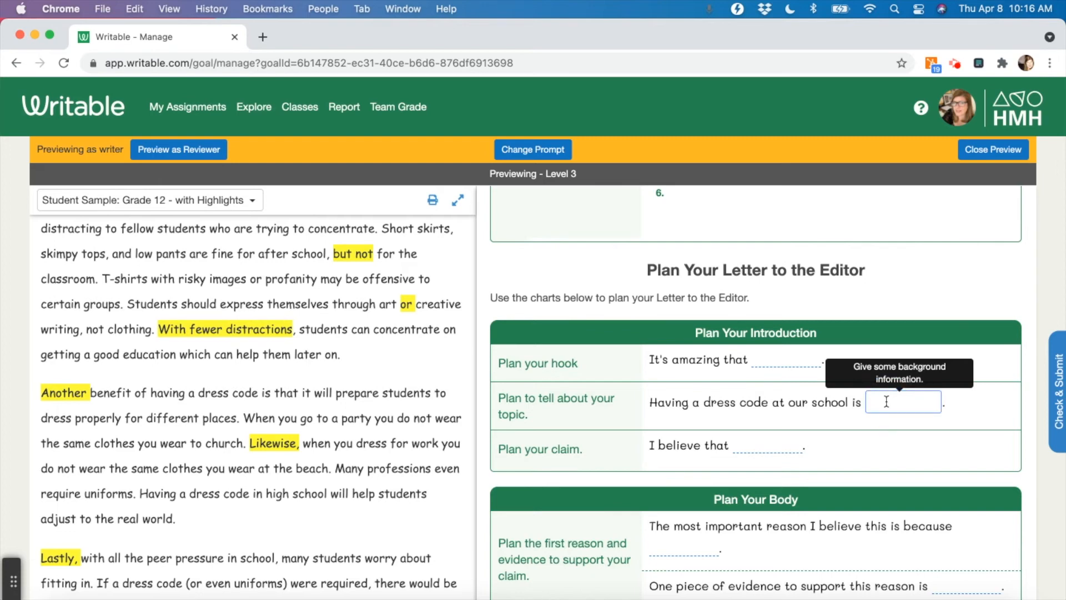
scroll(down, 3)
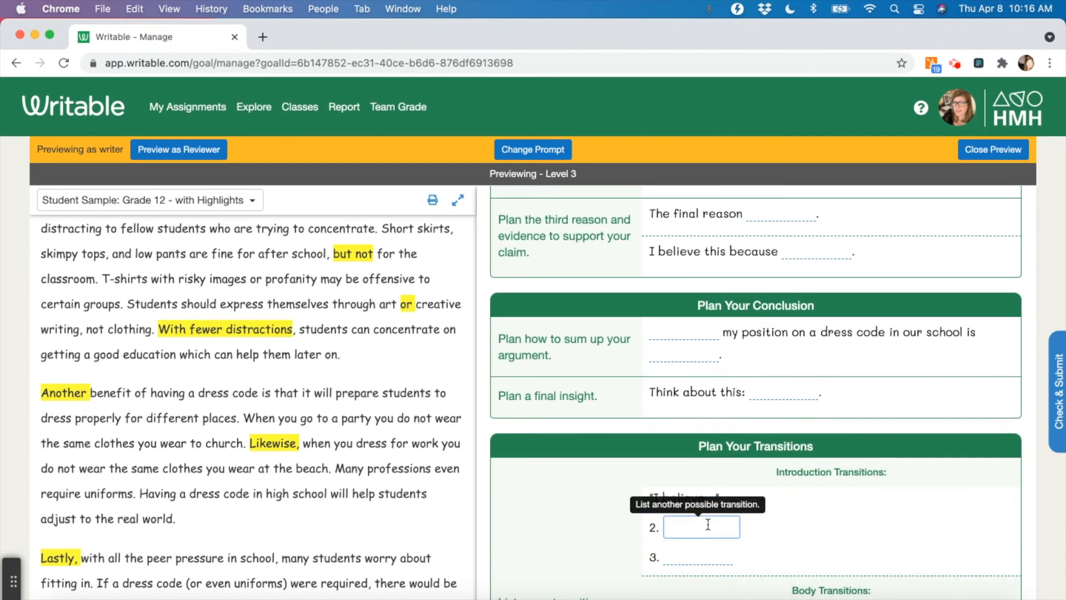
mouse_move(763, 460)
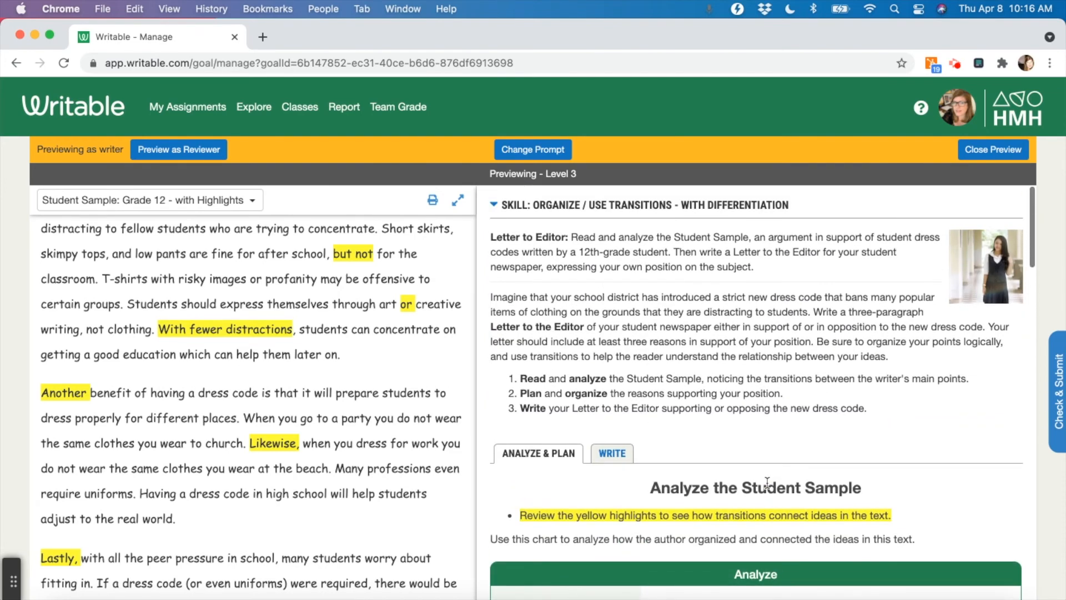
- View the Level 3 Write tab's fill-in sentence frames, then open Change Prompt
click(611, 453)
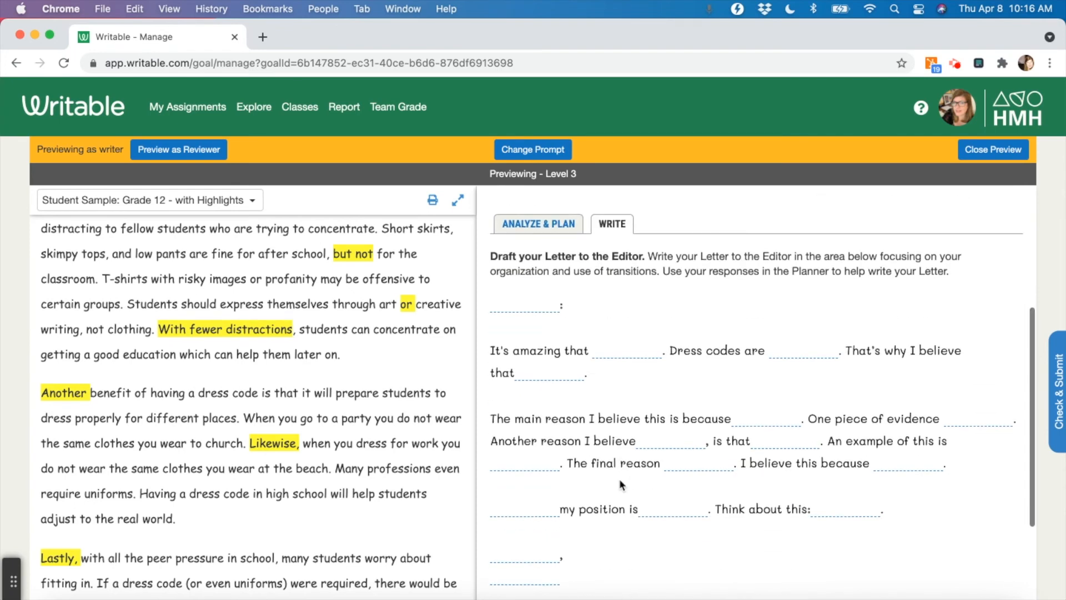
mouse_move(770, 420)
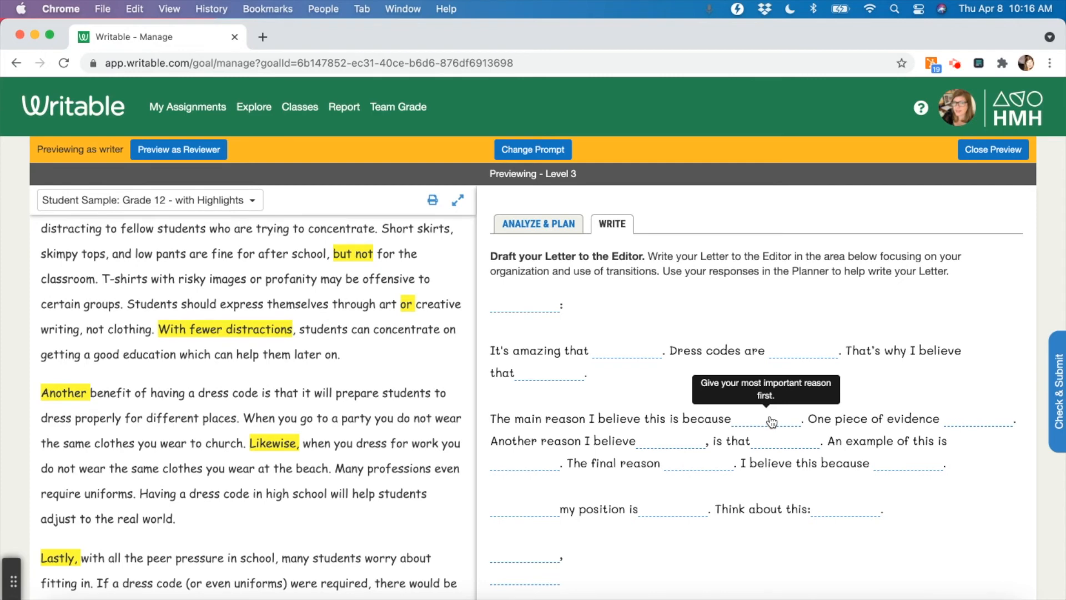
mouse_move(575, 151)
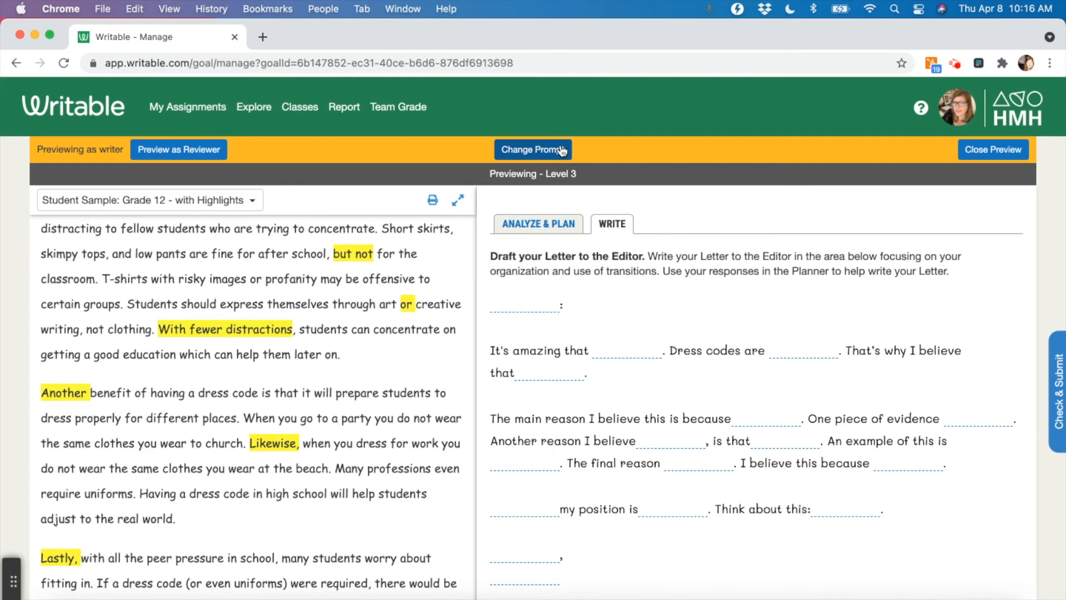
click(557, 149)
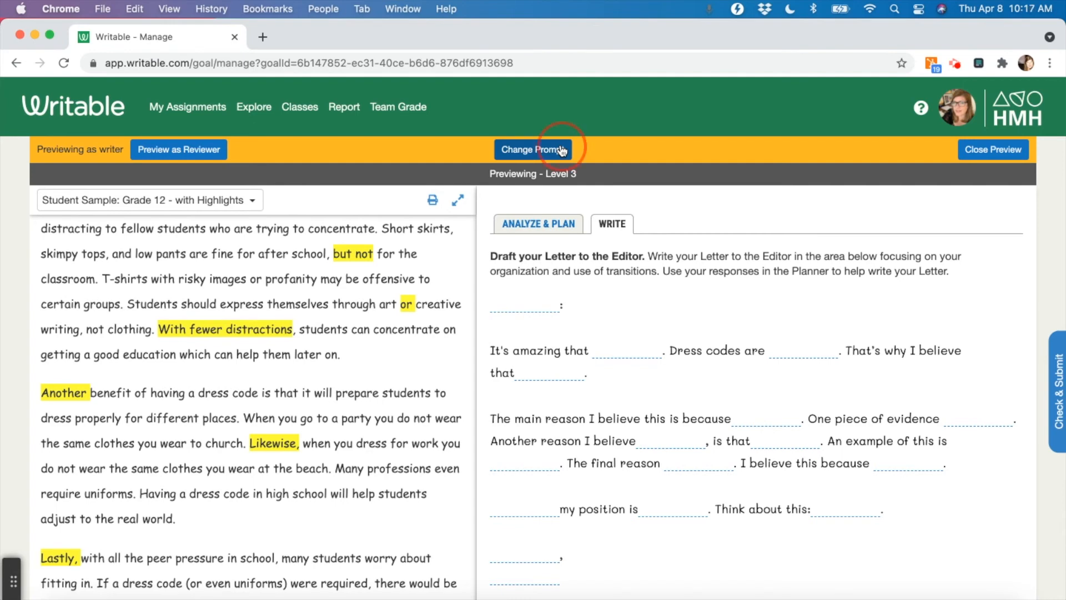
- Preview the Level 2 assignment prompt, then close the preview
click(533, 149)
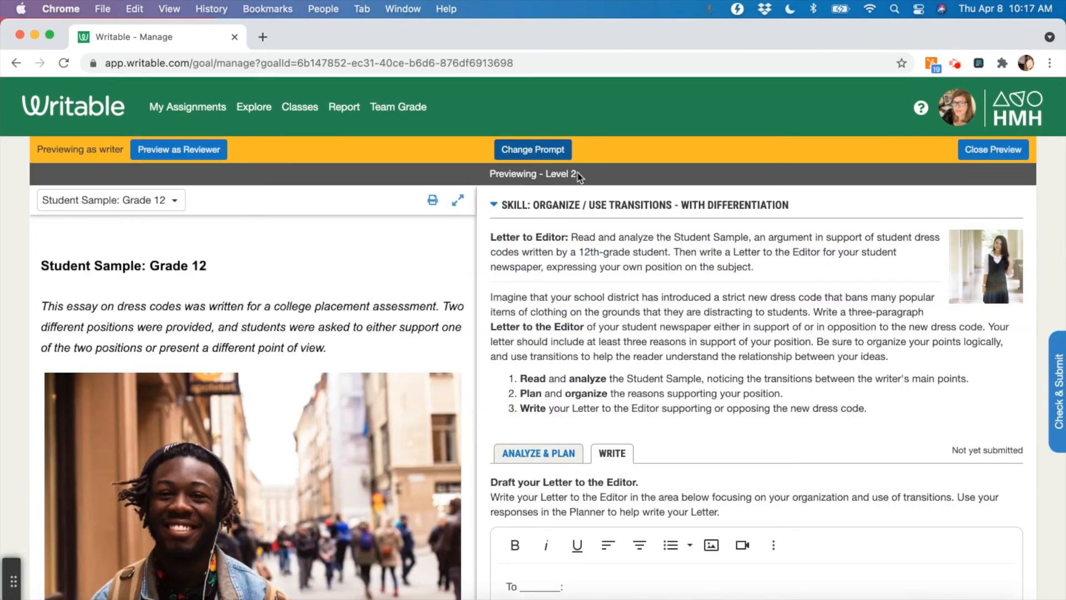
mouse_move(533, 149)
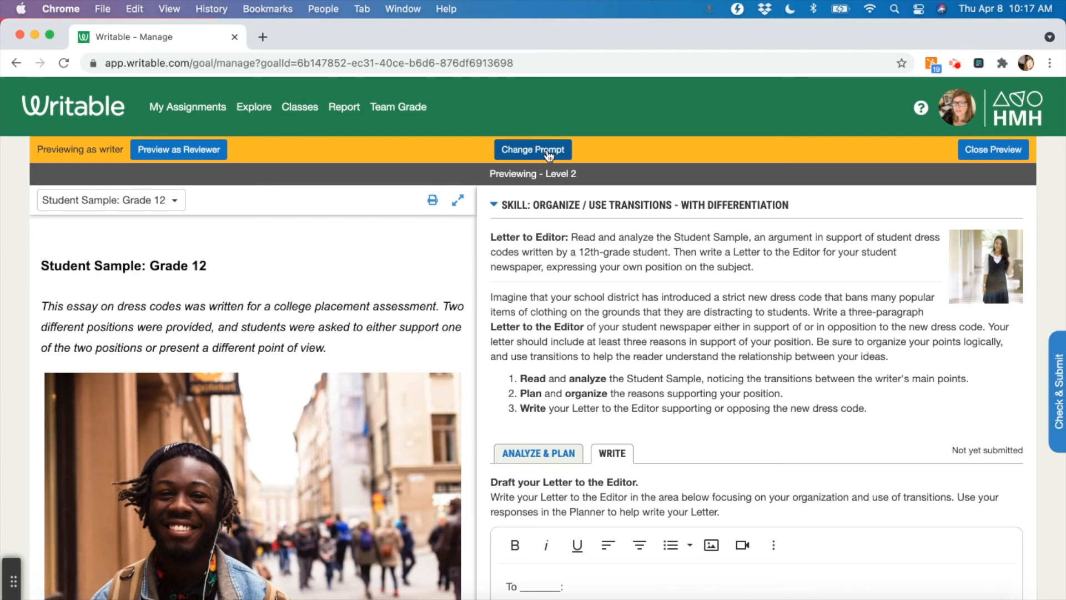
click(992, 148)
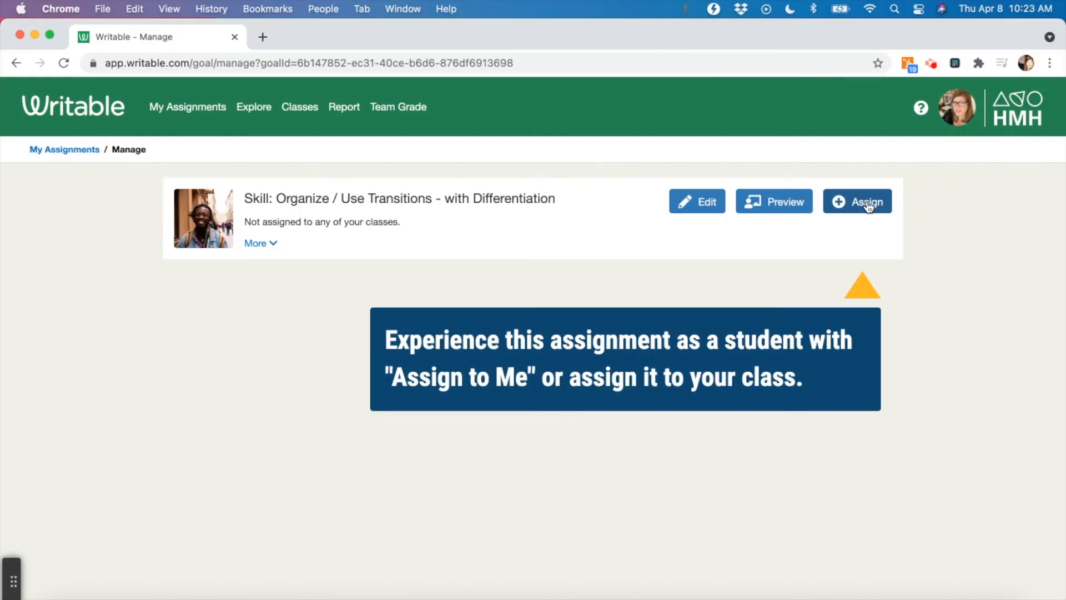
- Select the 3A Section 10th class for the transitions assignment and continue
click(857, 201)
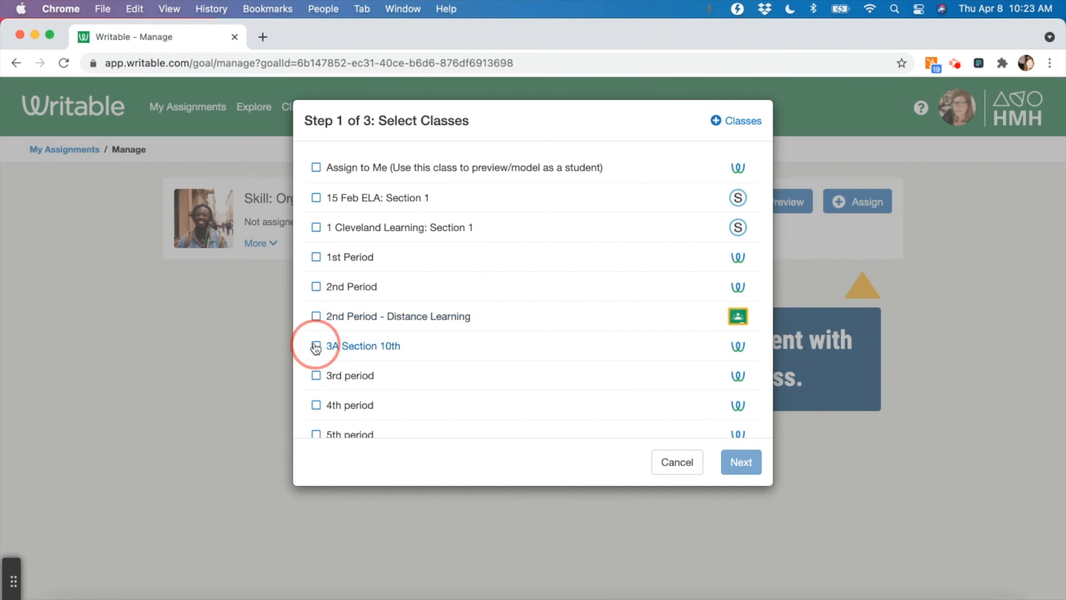
click(315, 345)
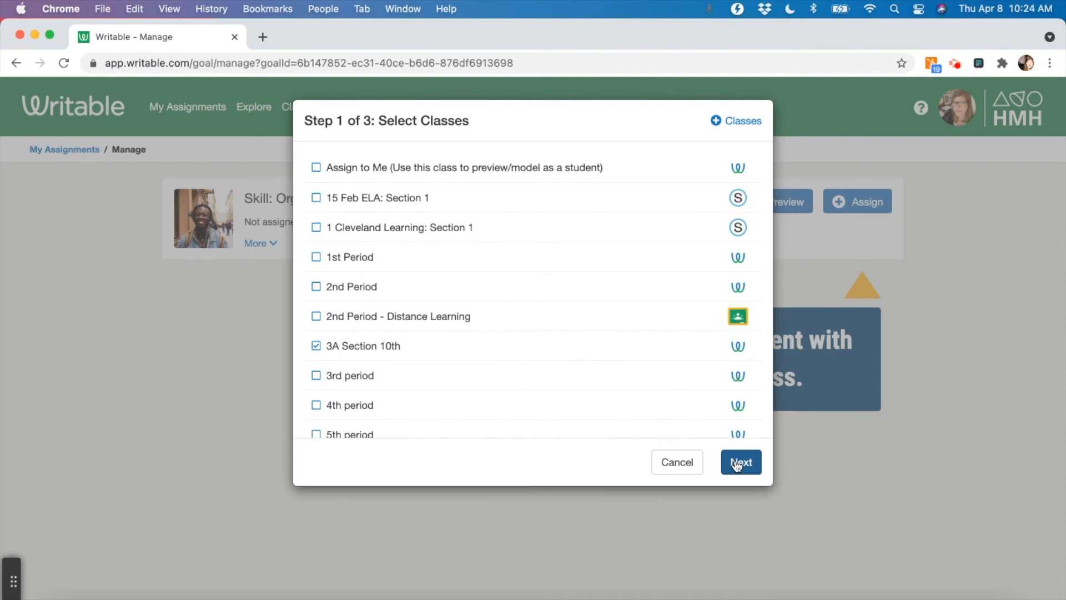
click(740, 461)
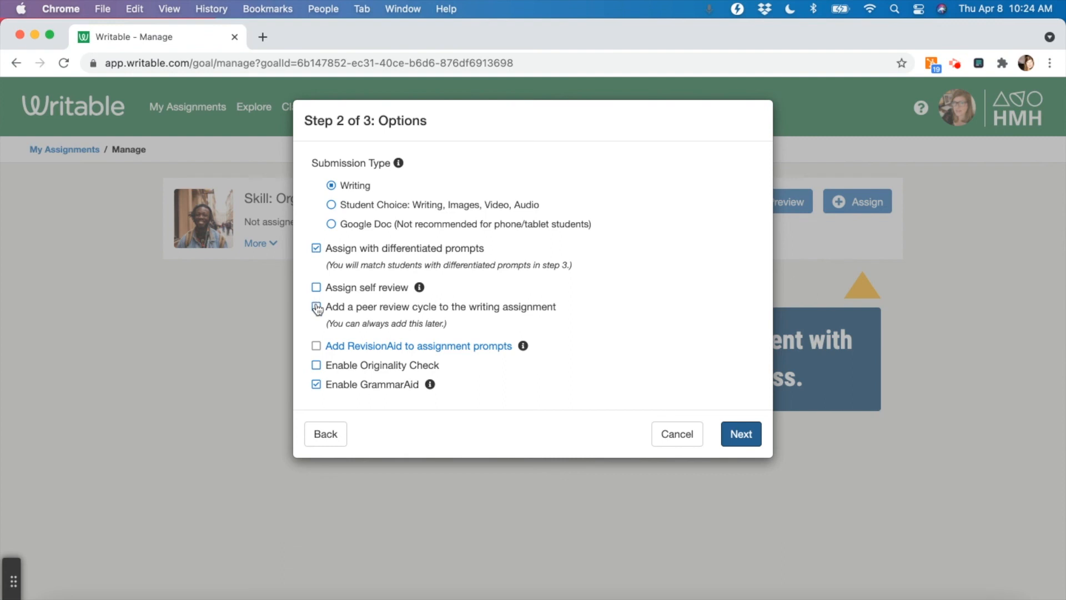
- Leave Writing, differentiated prompts and GrammarAid on, with self and peer review off
click(316, 287)
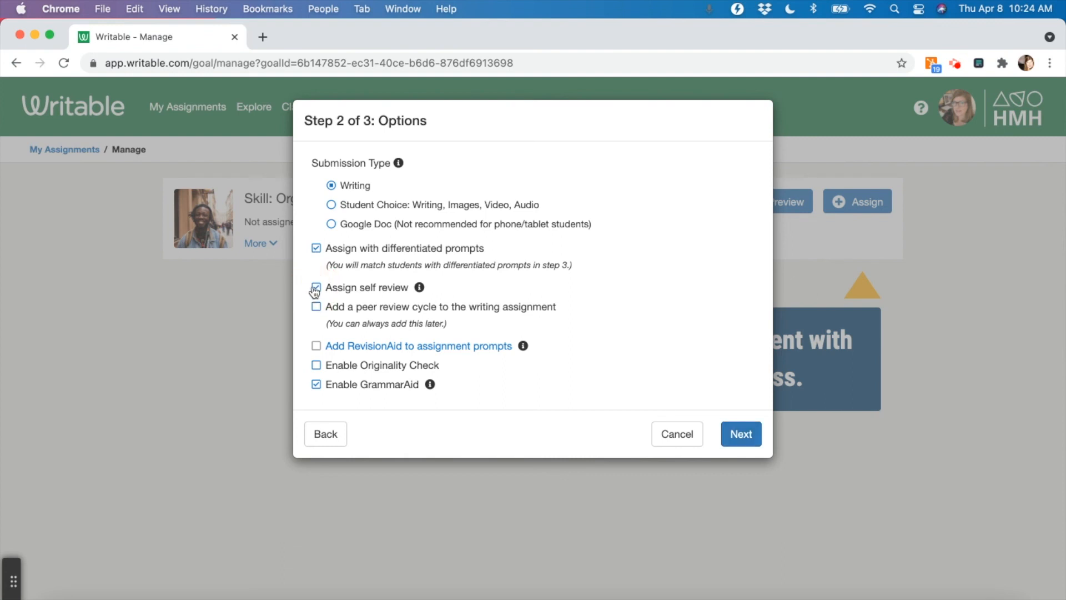
click(315, 287)
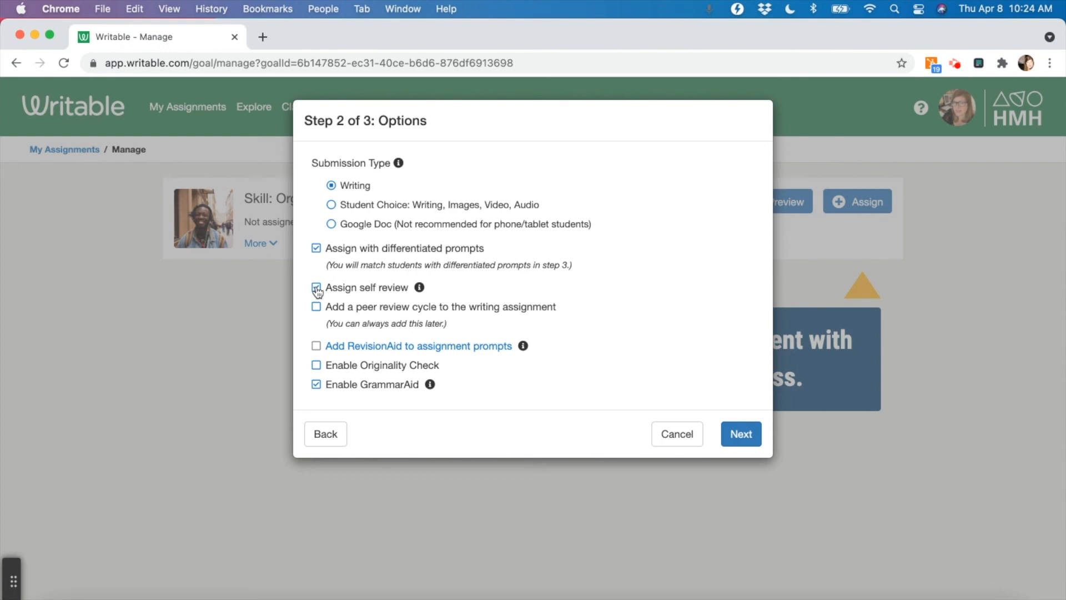
click(315, 287)
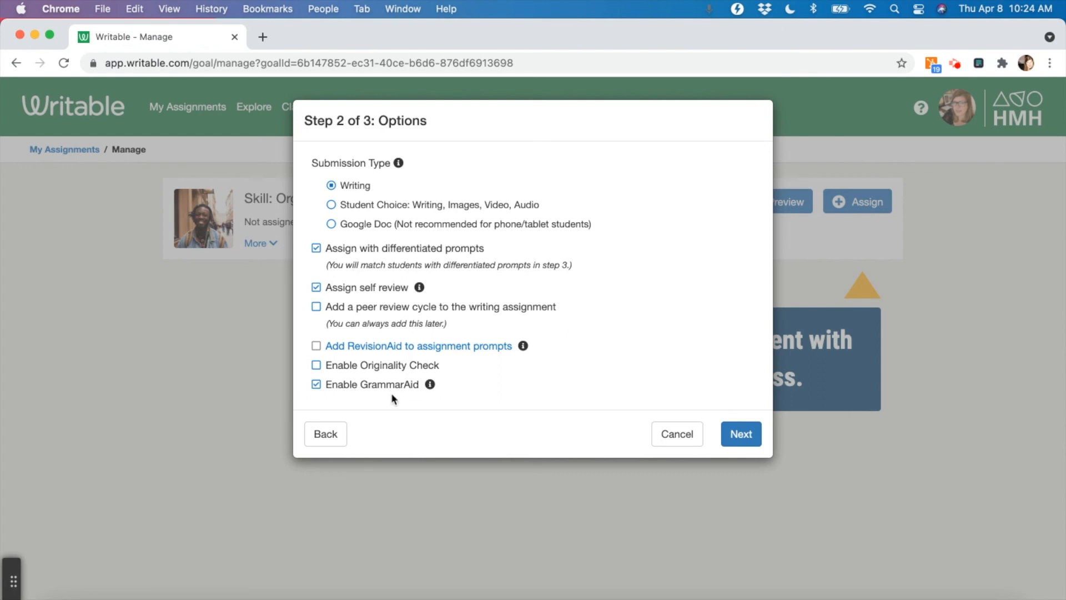
mouse_move(359, 388)
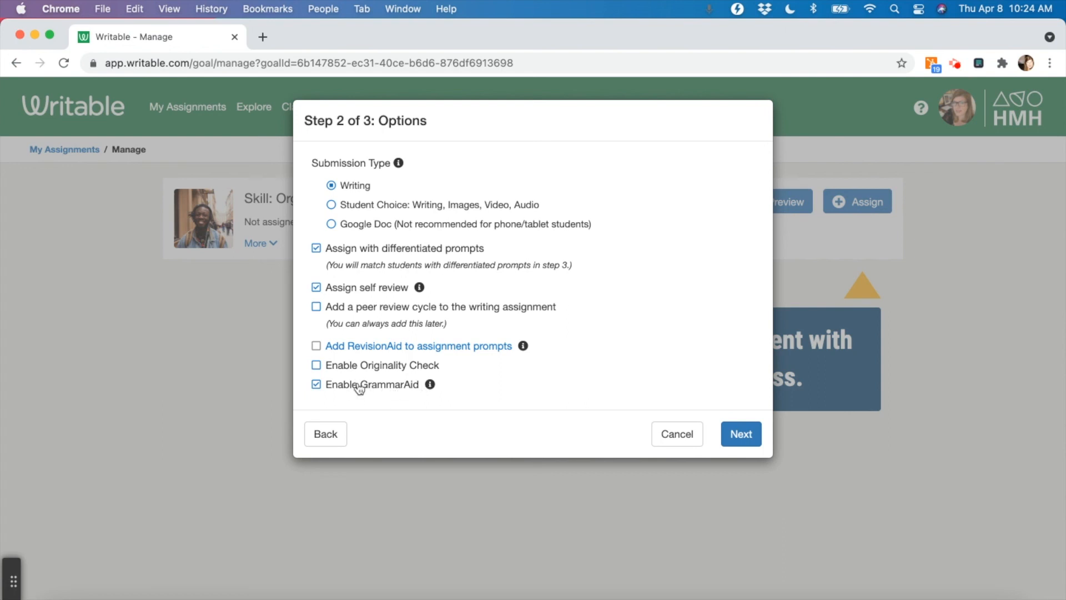
click(316, 384)
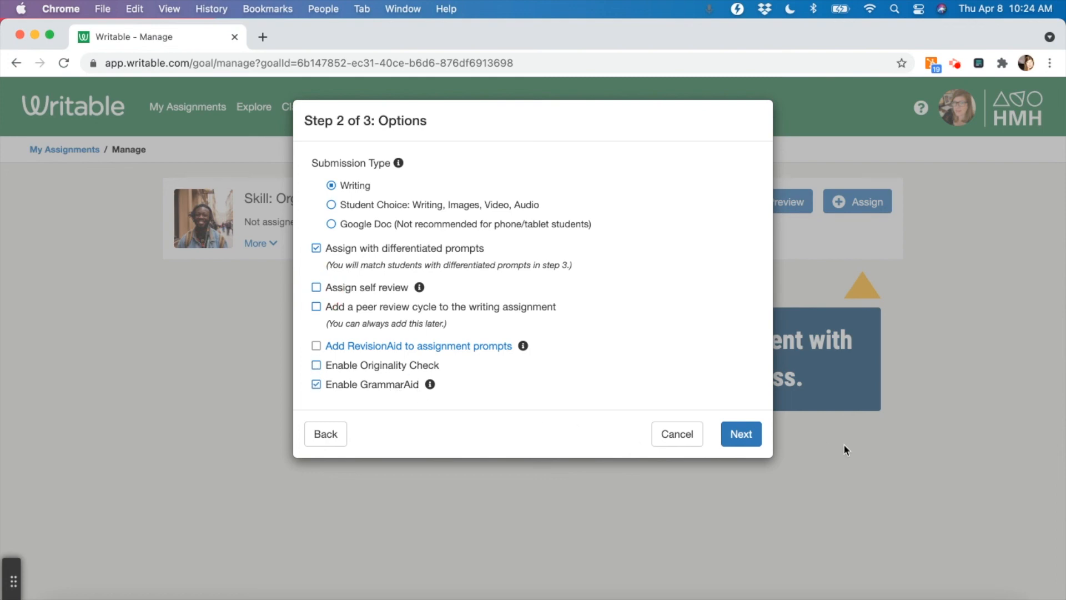
click(740, 433)
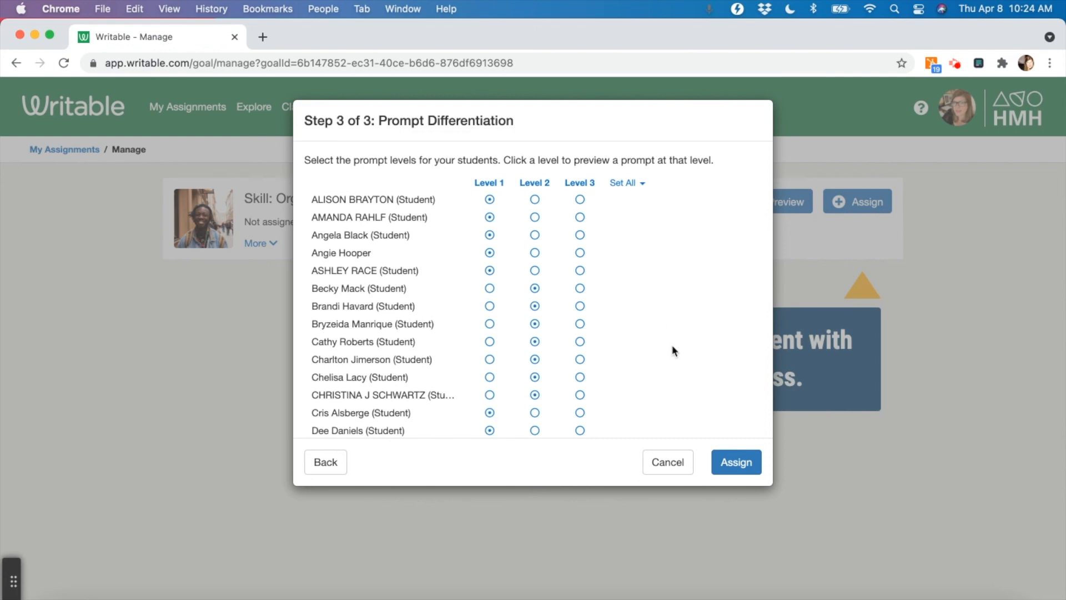
mouse_move(686, 361)
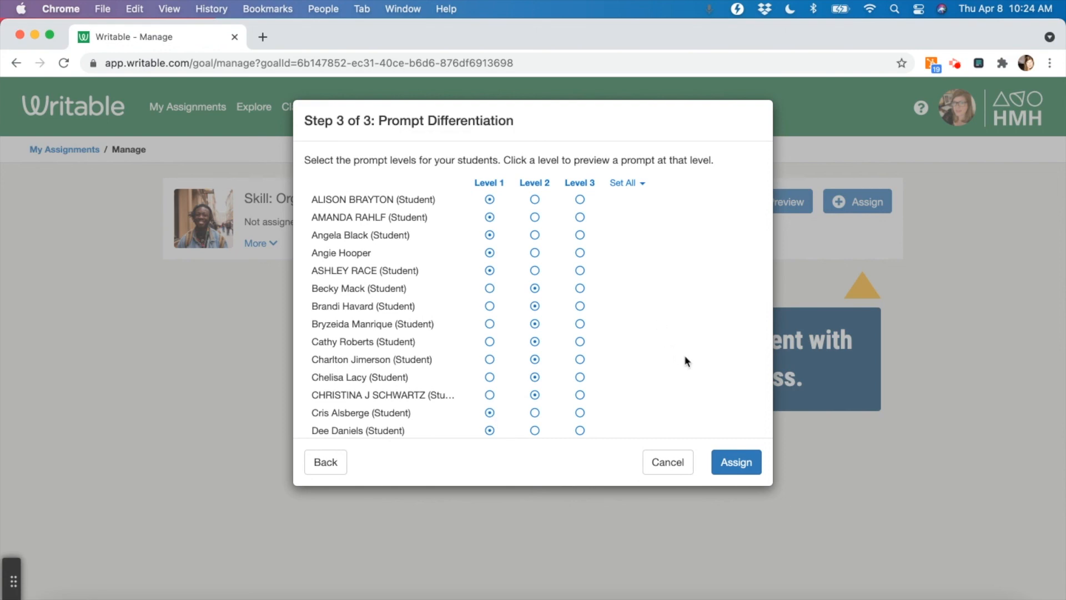